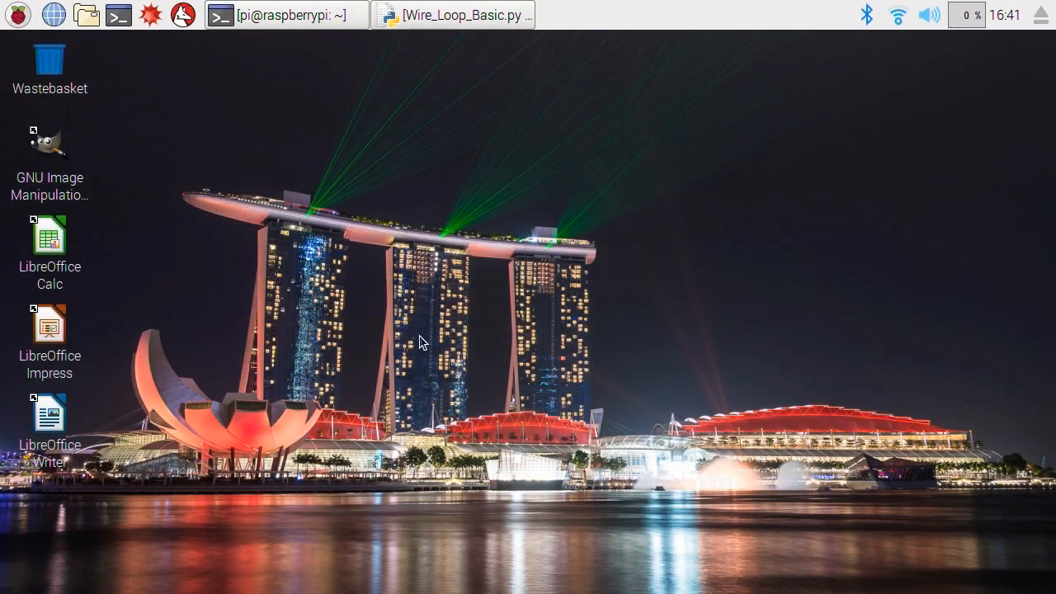
{"action": "mouse_move", "coordinate": [413, 334]}
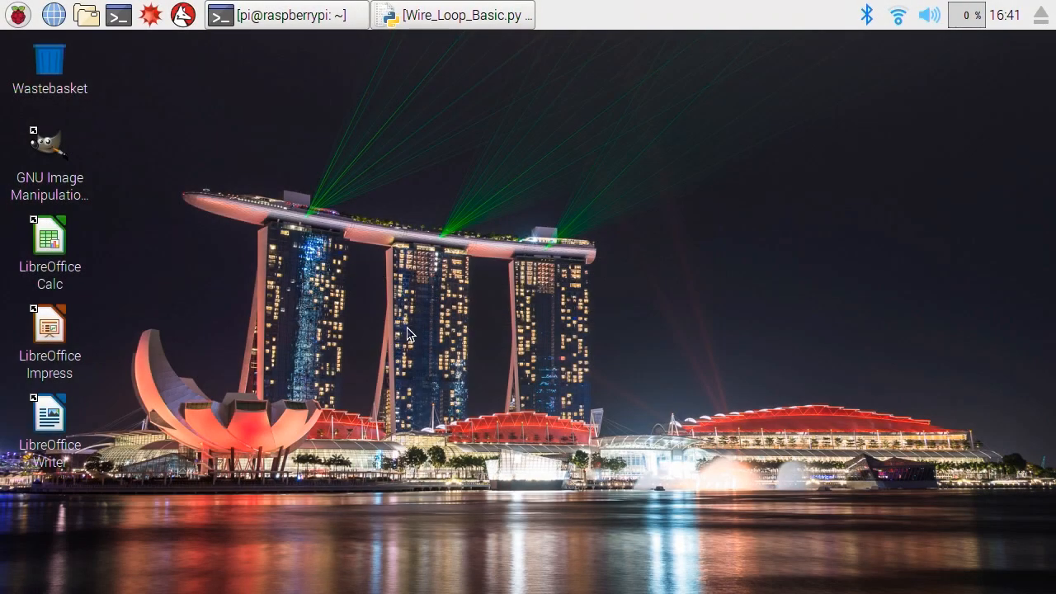
Restore the Wire_Loop_Basic.py editor window from the taskbar.
{"action": "left_click", "coordinate": [454, 15]}
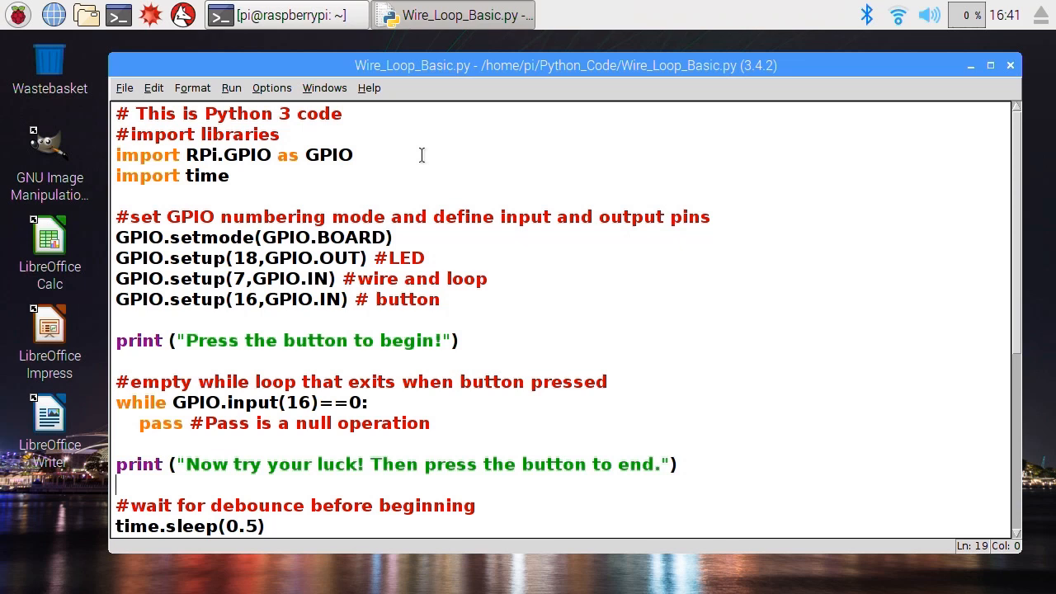
{"action": "mouse_move", "coordinate": [360, 108]}
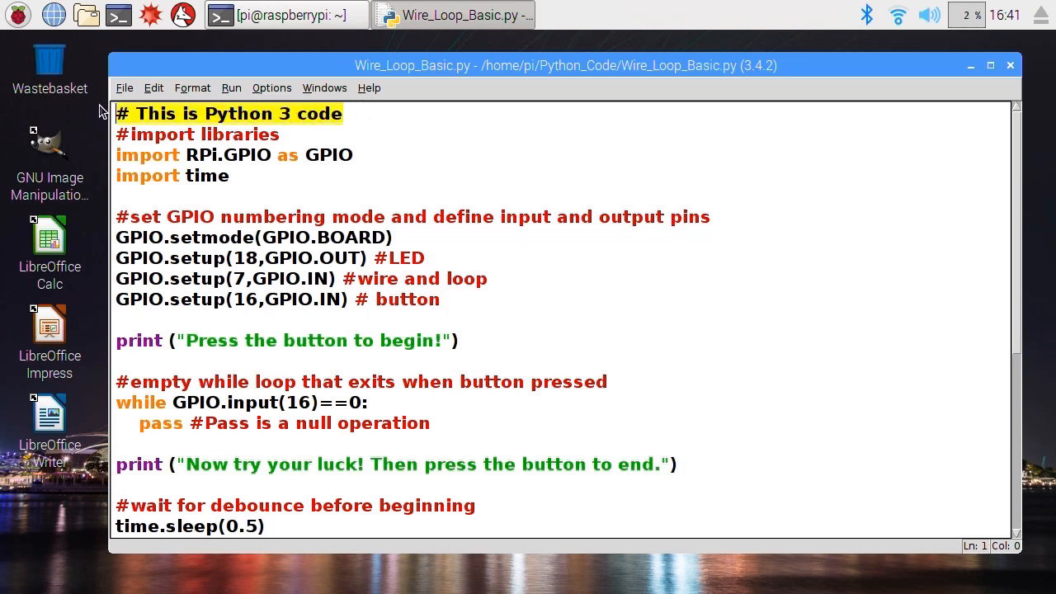
{"action": "left_click", "coordinate": [16, 15]}
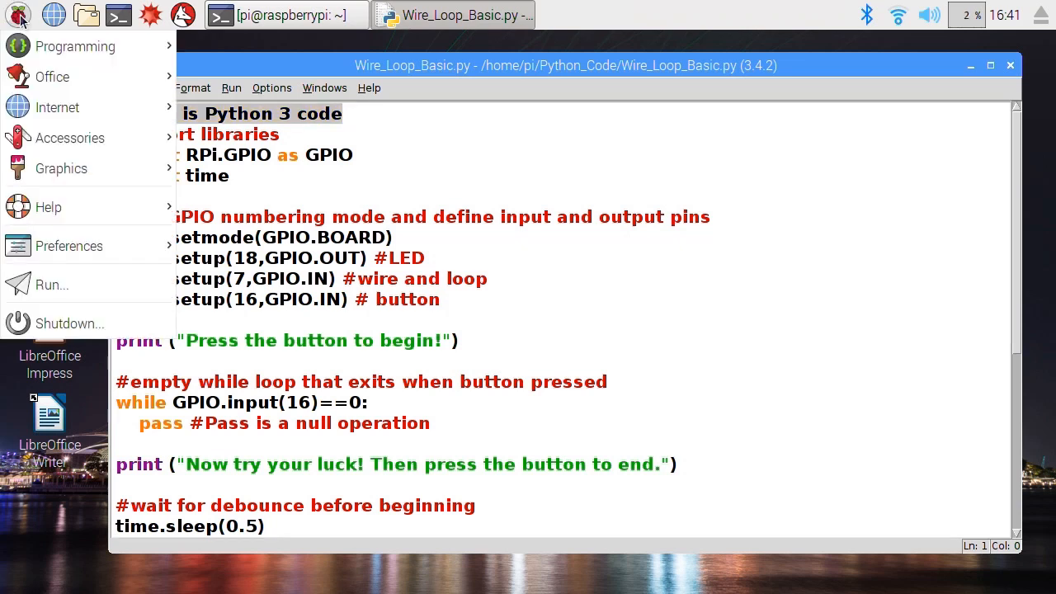
{"action": "left_click", "coordinate": [75, 46]}
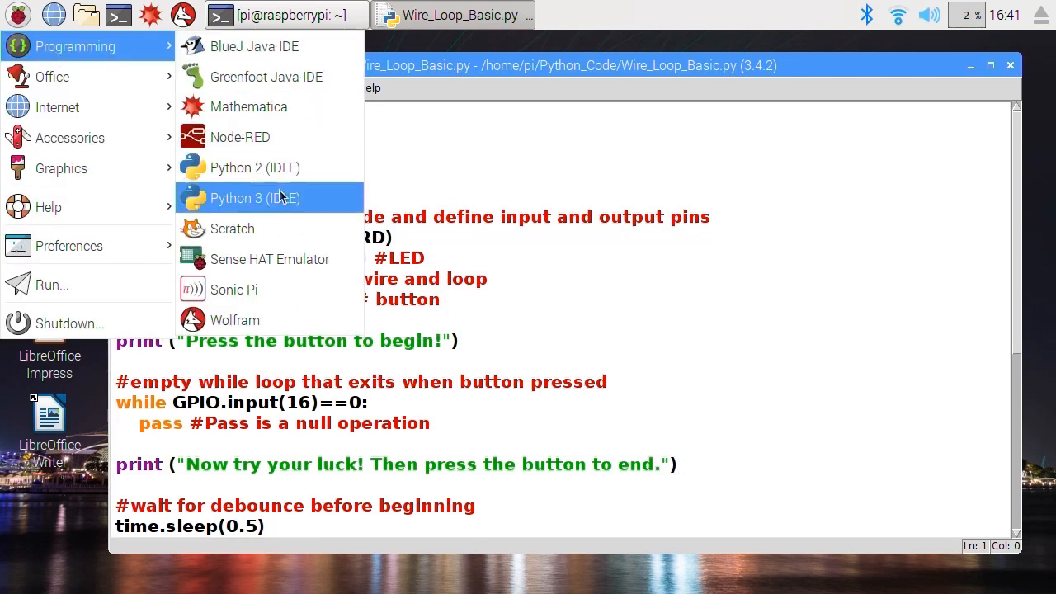
{"action": "mouse_move", "coordinate": [535, 73]}
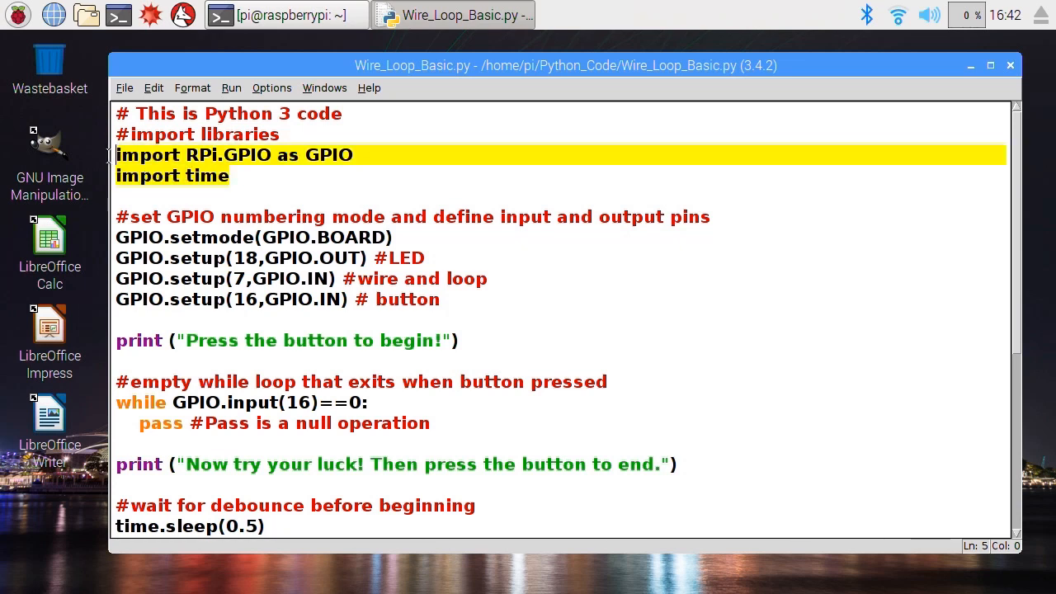
{"action": "left_click", "coordinate": [264, 155]}
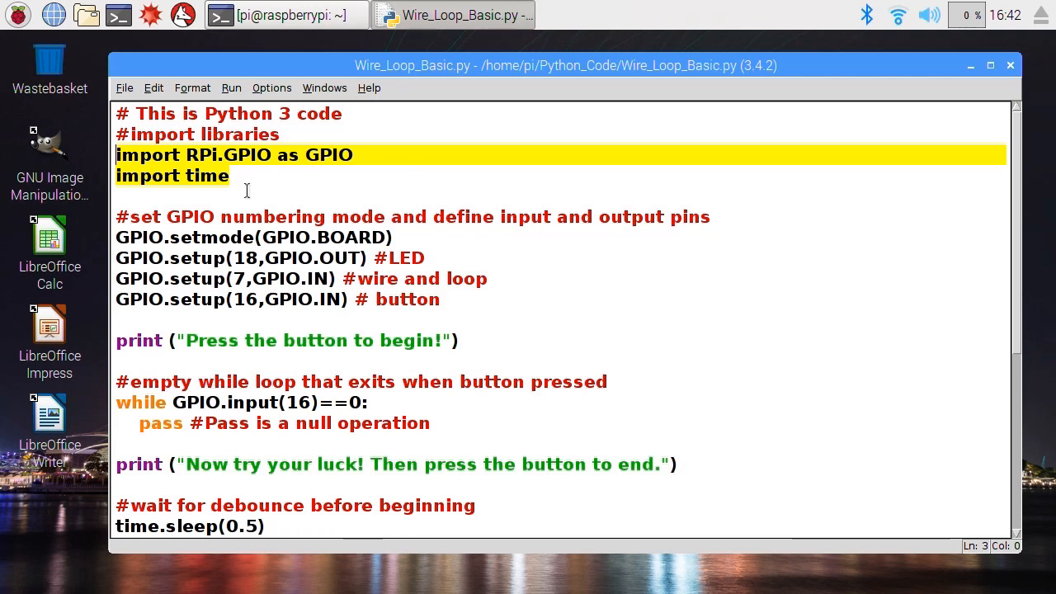
{"action": "mouse_move", "coordinate": [458, 308]}
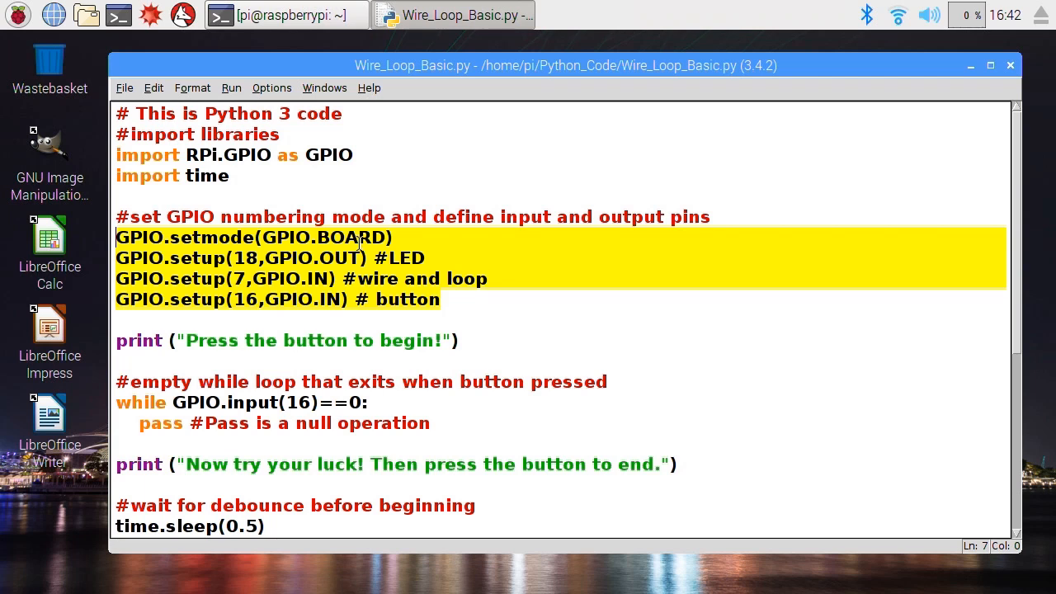
{"action": "mouse_move", "coordinate": [388, 252]}
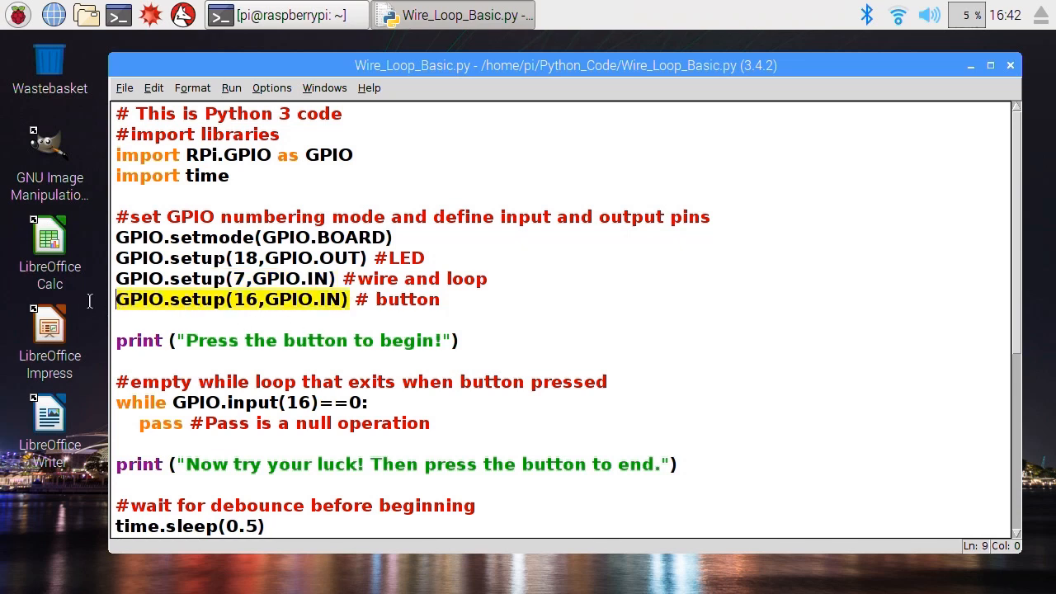
{"action": "left_click", "coordinate": [424, 340]}
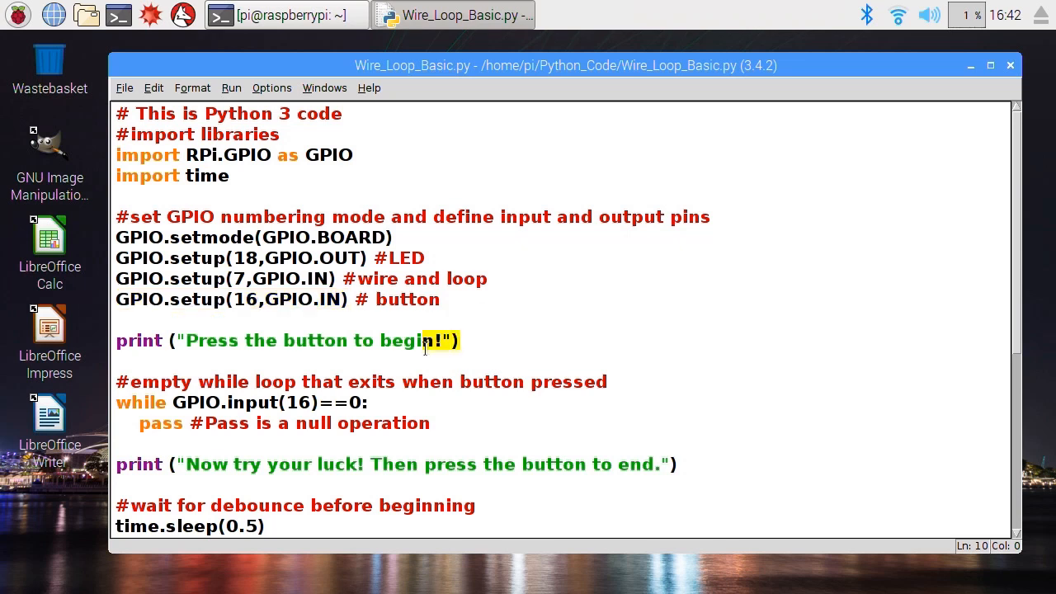
{"action": "triple_click", "coordinate": [281, 341]}
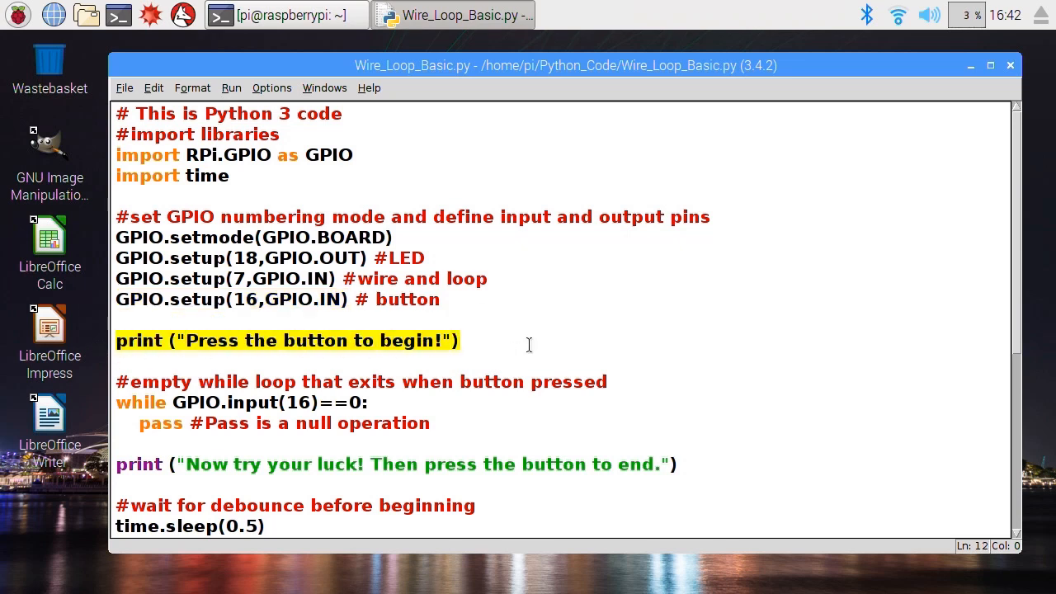
{"action": "scroll", "scroll_direction": "down", "scroll_amount": 3}
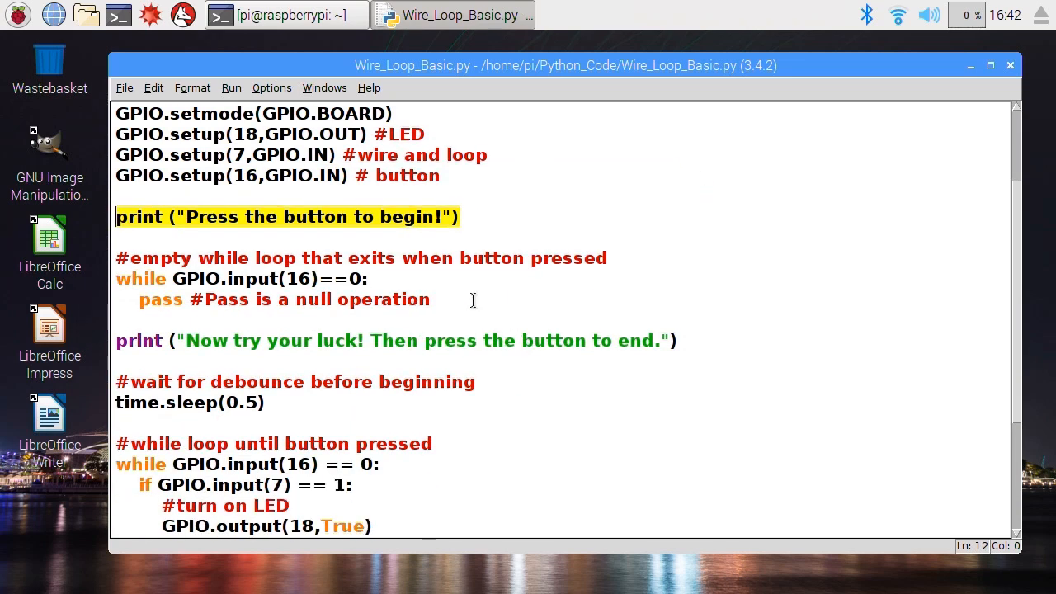
{"action": "left_click", "coordinate": [429, 300]}
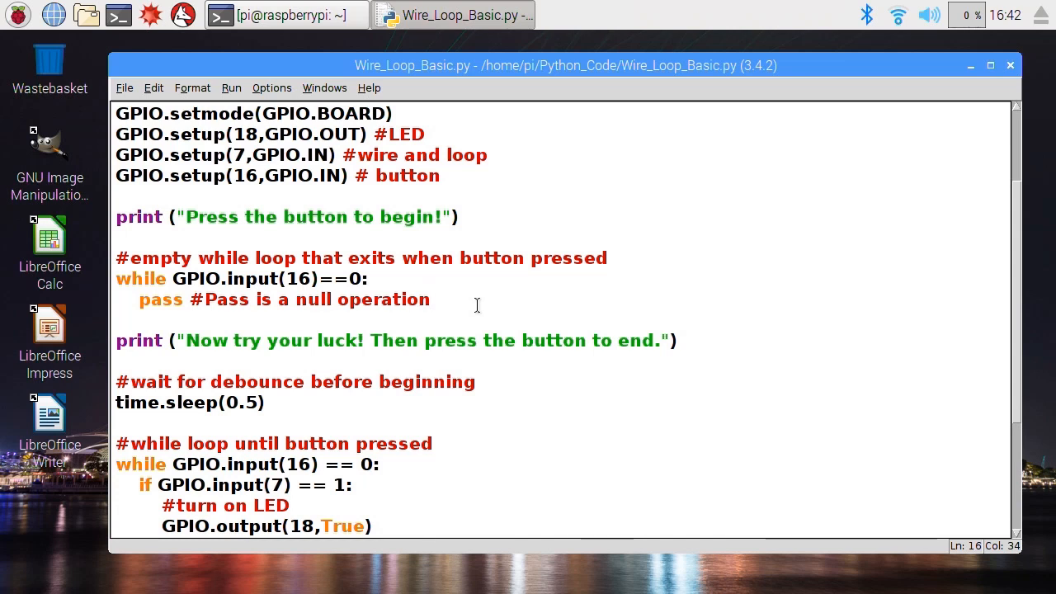
{"action": "left_click", "coordinate": [429, 299]}
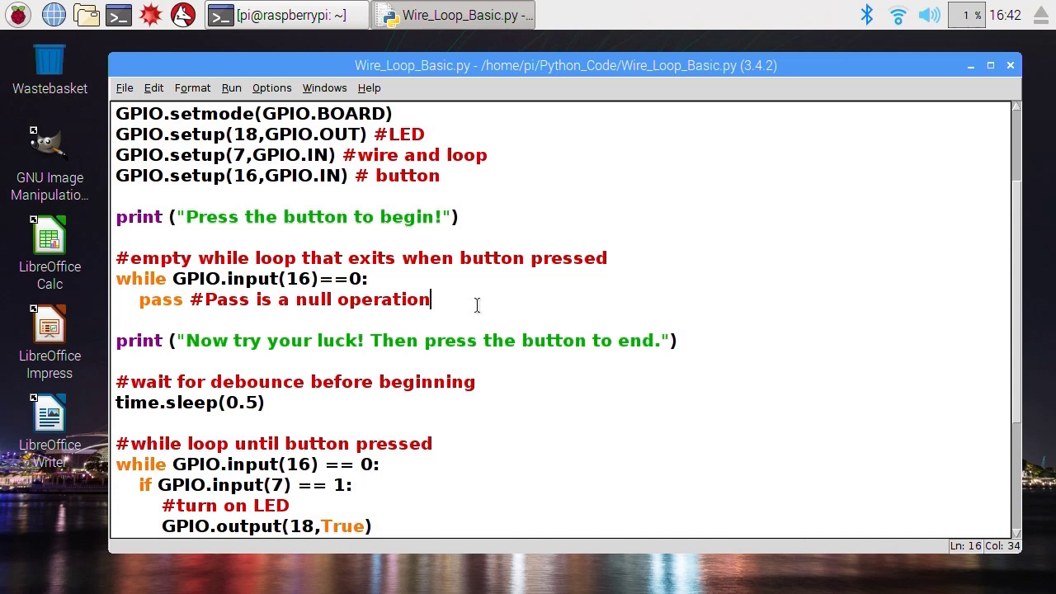
{"action": "mouse_move", "coordinate": [421, 305]}
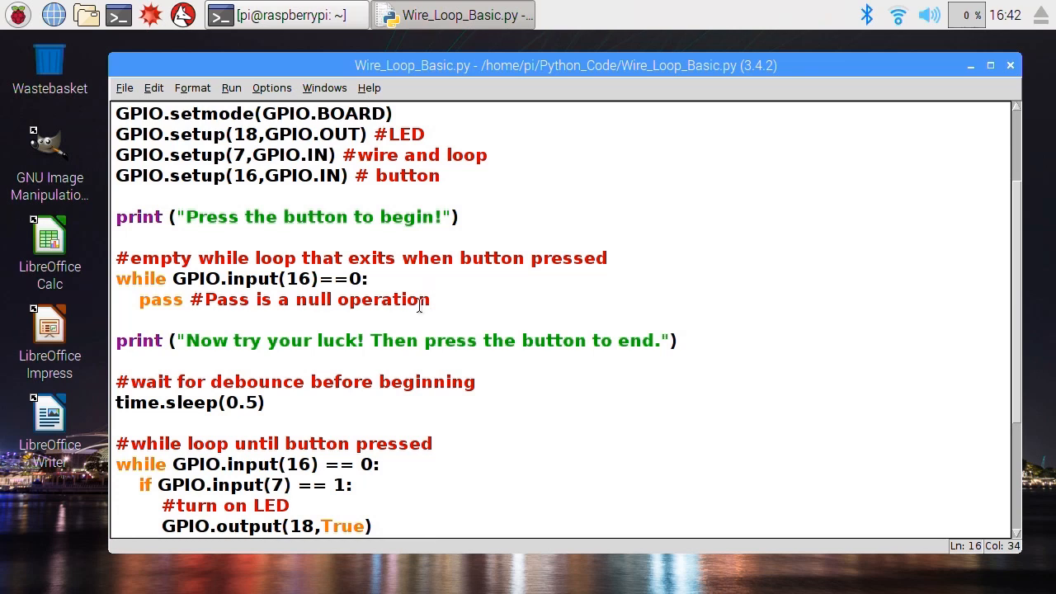
{"action": "mouse_move", "coordinate": [198, 278]}
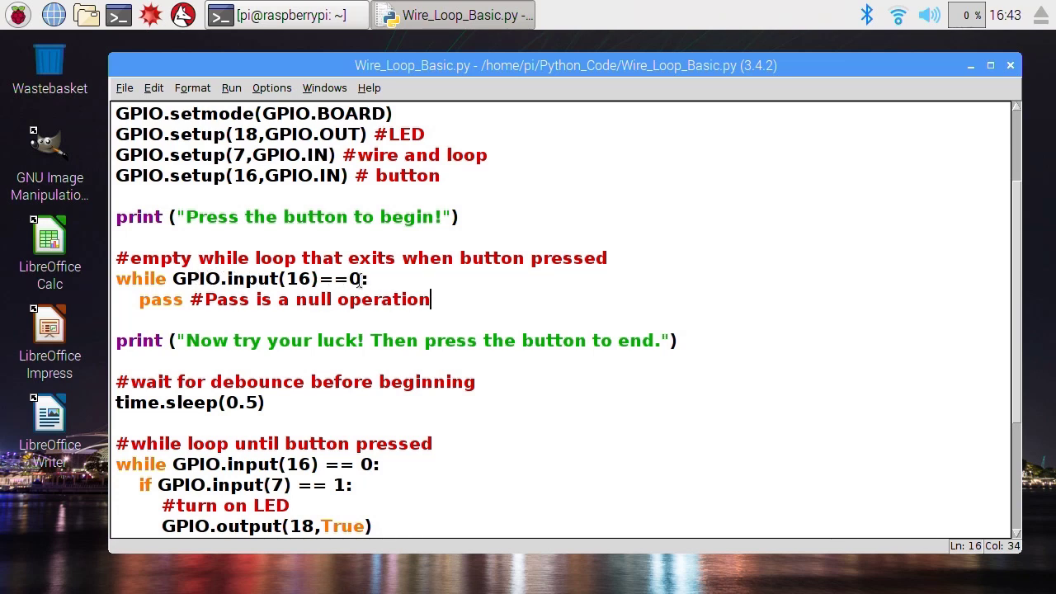
{"action": "mouse_move", "coordinate": [241, 262]}
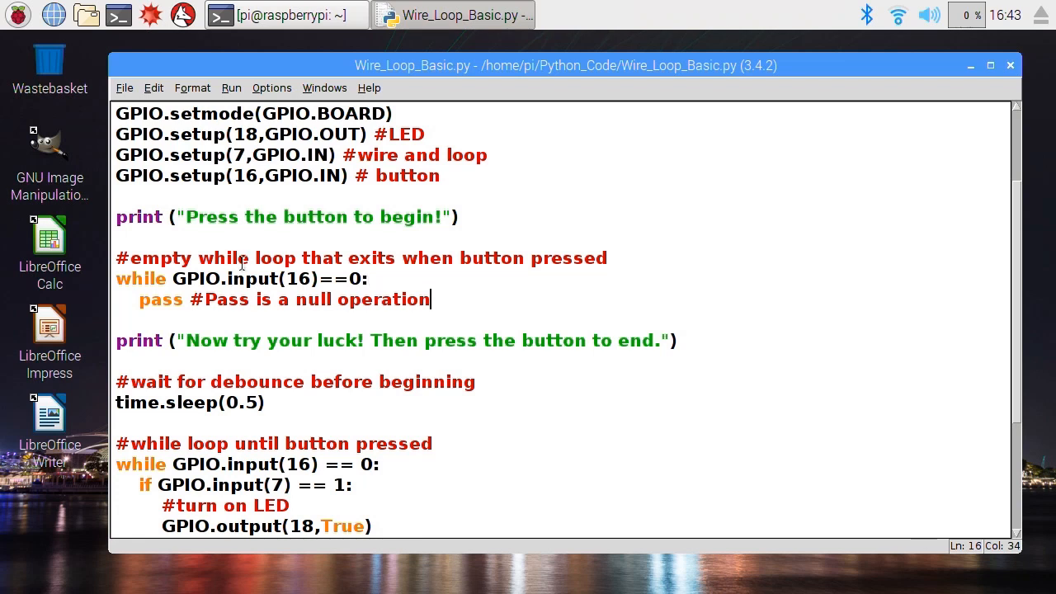
{"action": "mouse_move", "coordinate": [193, 278]}
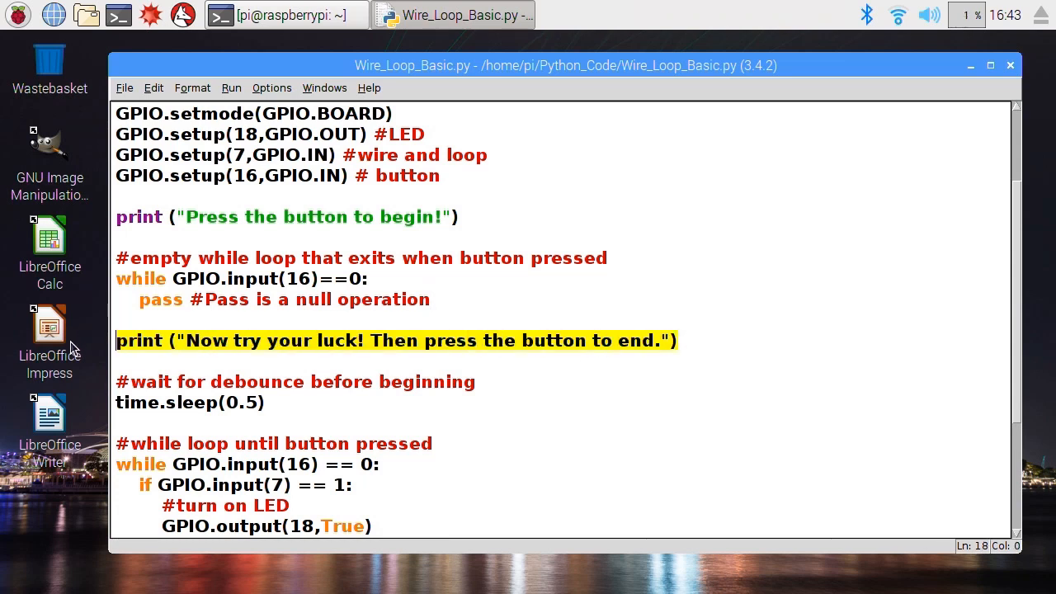
{"action": "left_click", "coordinate": [308, 410]}
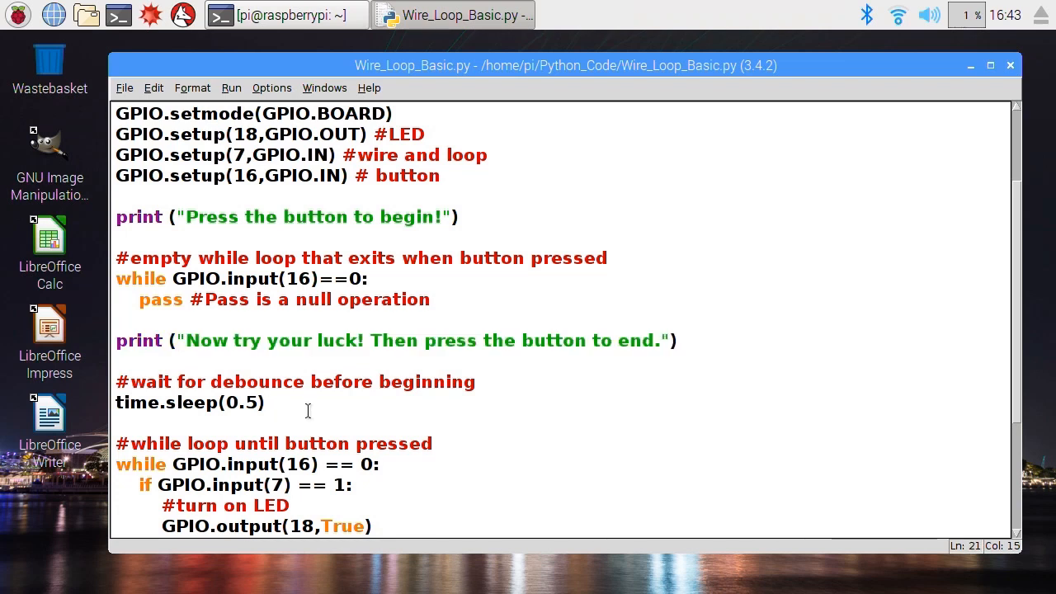
{"action": "scroll", "scroll_direction": "down", "scroll_amount": 3}
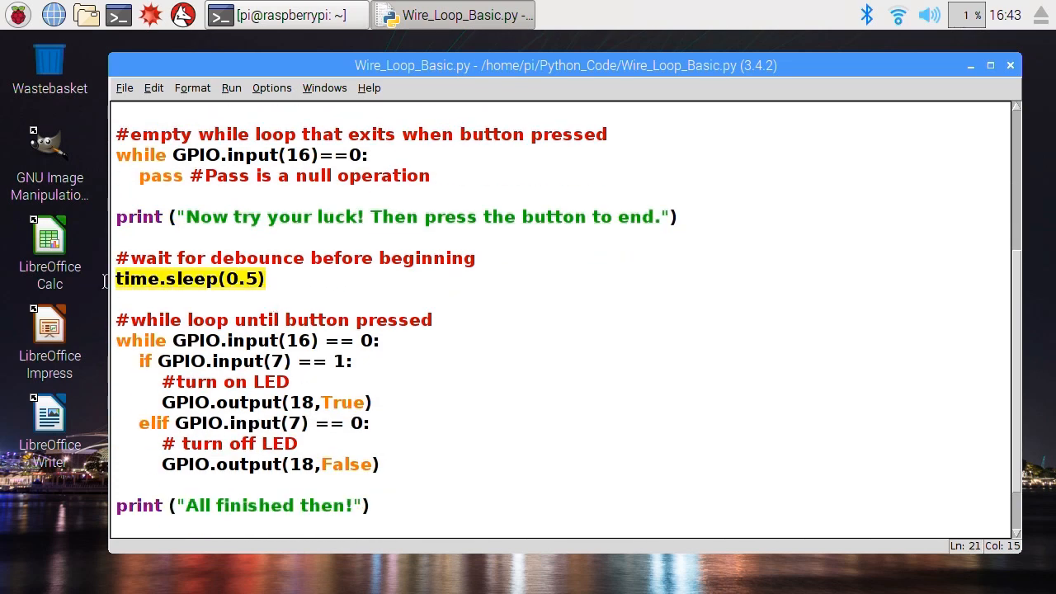
{"action": "left_click", "coordinate": [272, 279]}
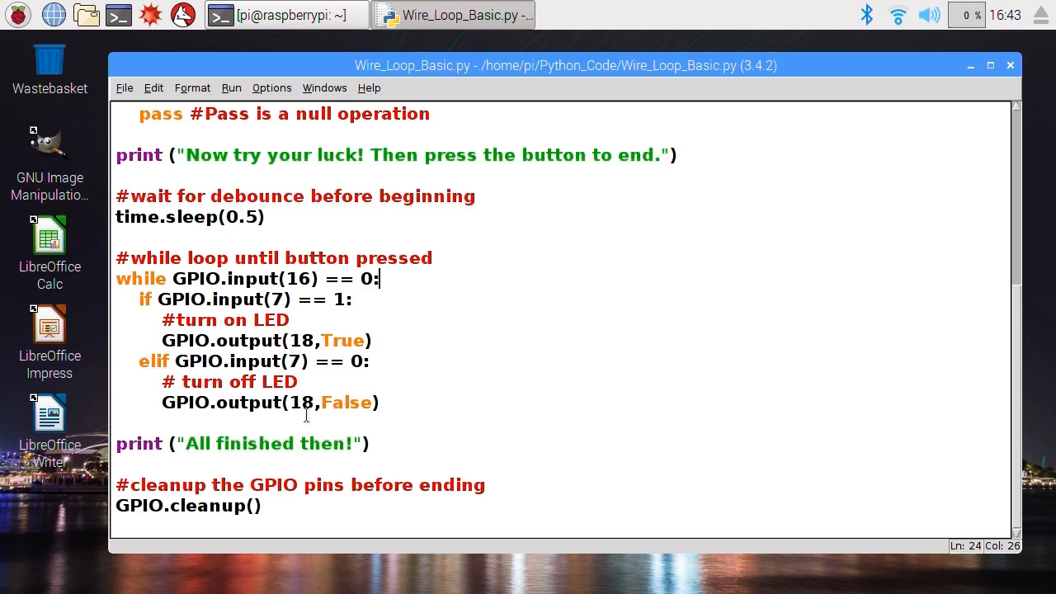
{"action": "mouse_move", "coordinate": [350, 428]}
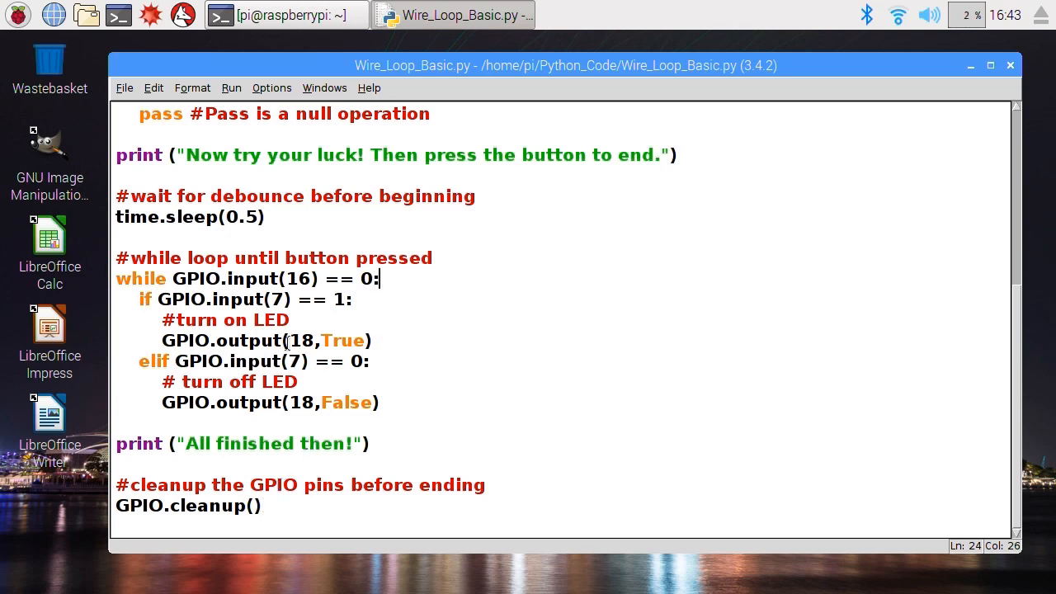
Bring up the script-running options for Wire_Loop_Basic.py.
{"action": "left_click", "coordinate": [231, 88]}
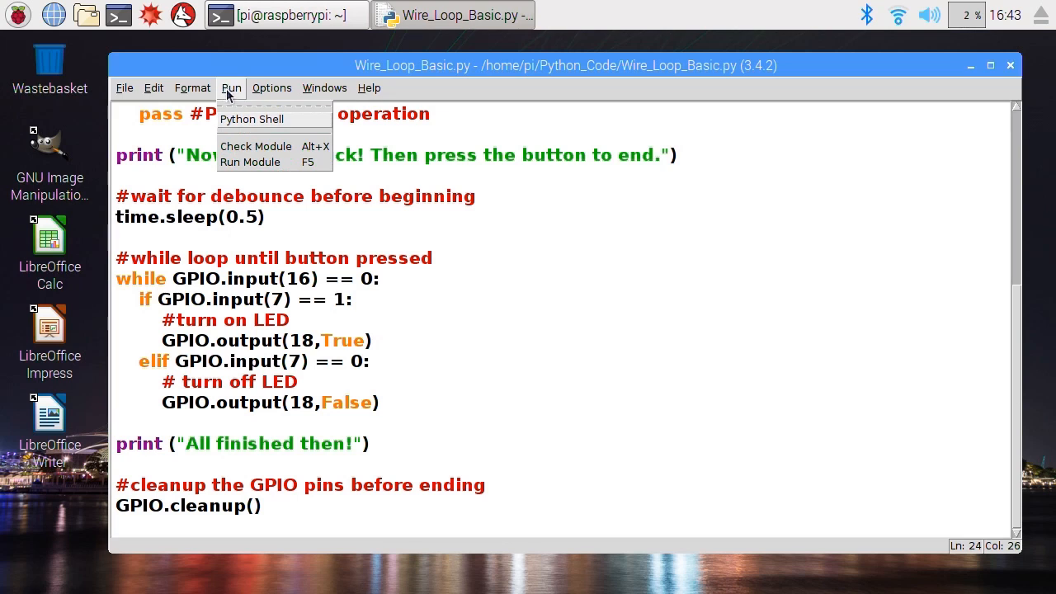
{"action": "mouse_move", "coordinate": [251, 161]}
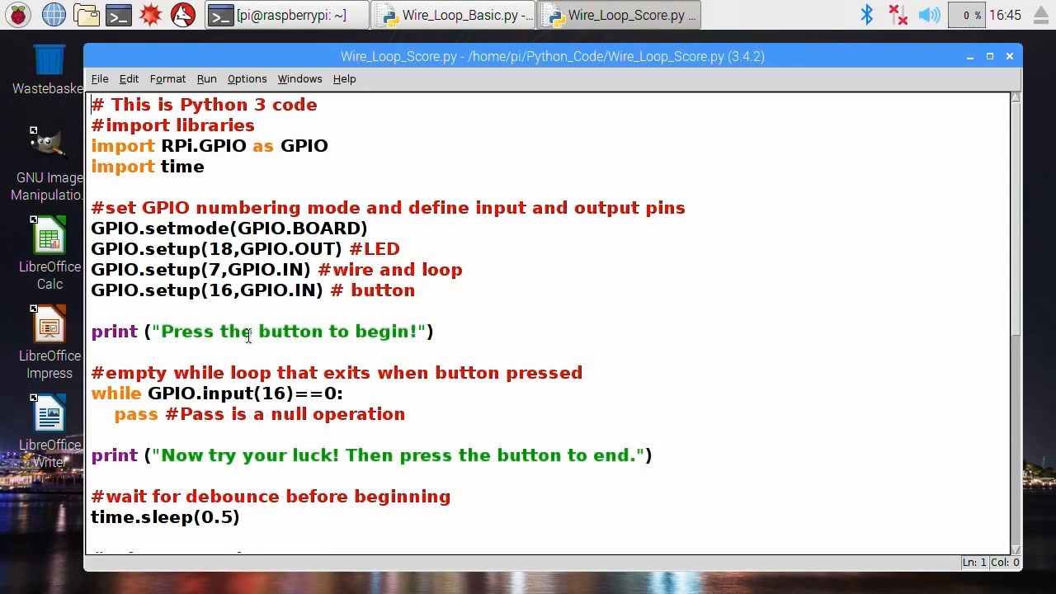
{"action": "mouse_move", "coordinate": [247, 355]}
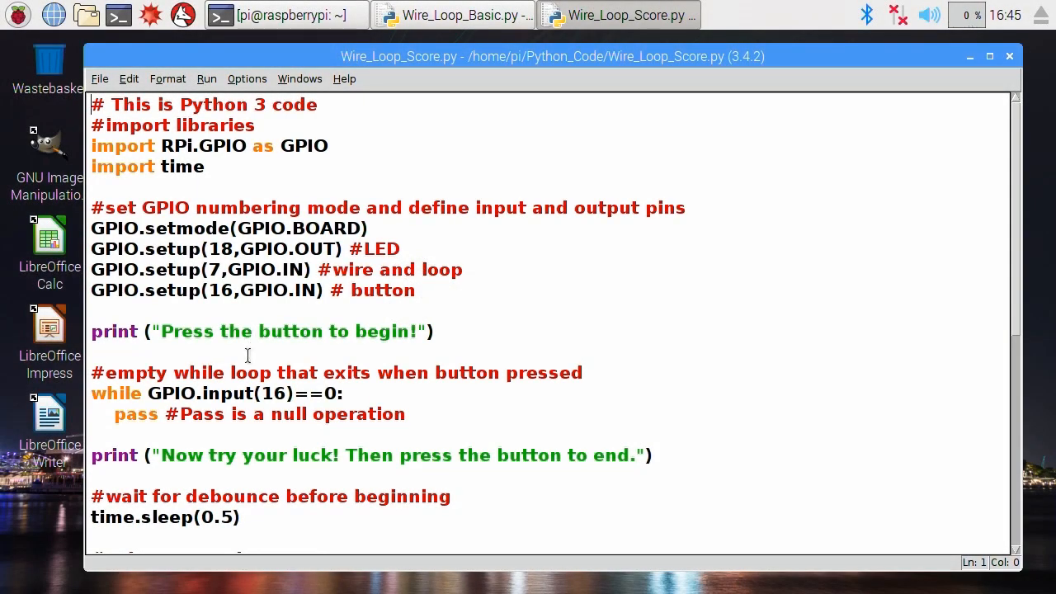
{"action": "mouse_move", "coordinate": [664, 446]}
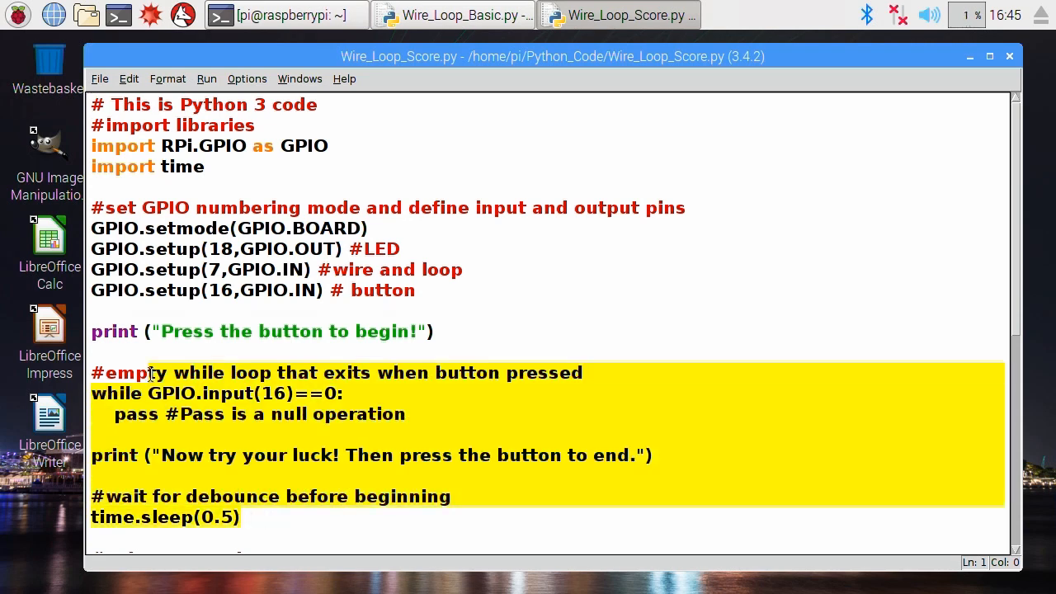
{"action": "scroll", "scroll_direction": "down", "scroll_amount": 3}
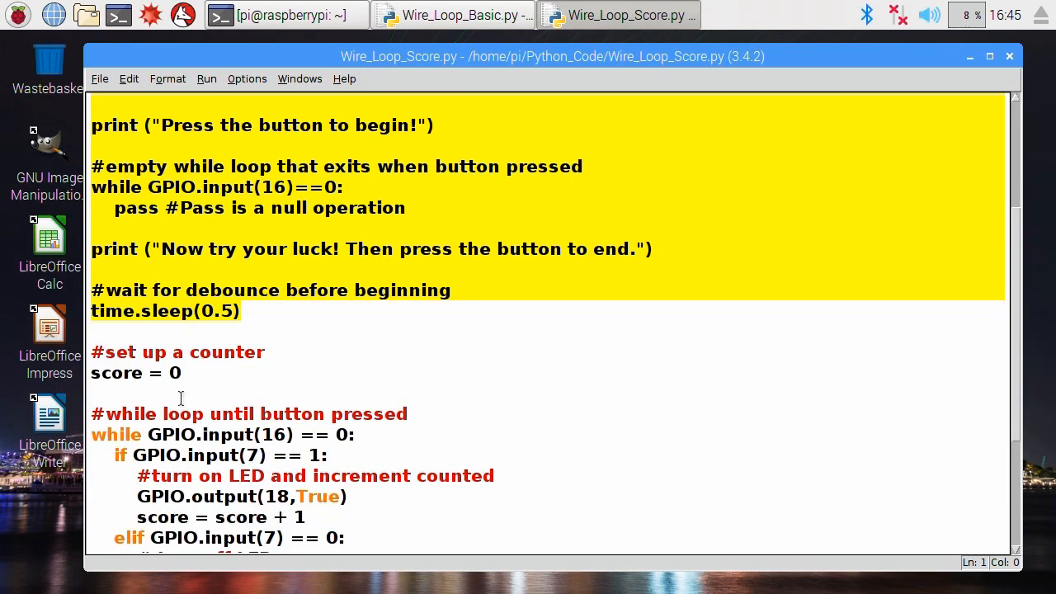
{"action": "scroll", "scroll_direction": "down", "scroll_amount": 3}
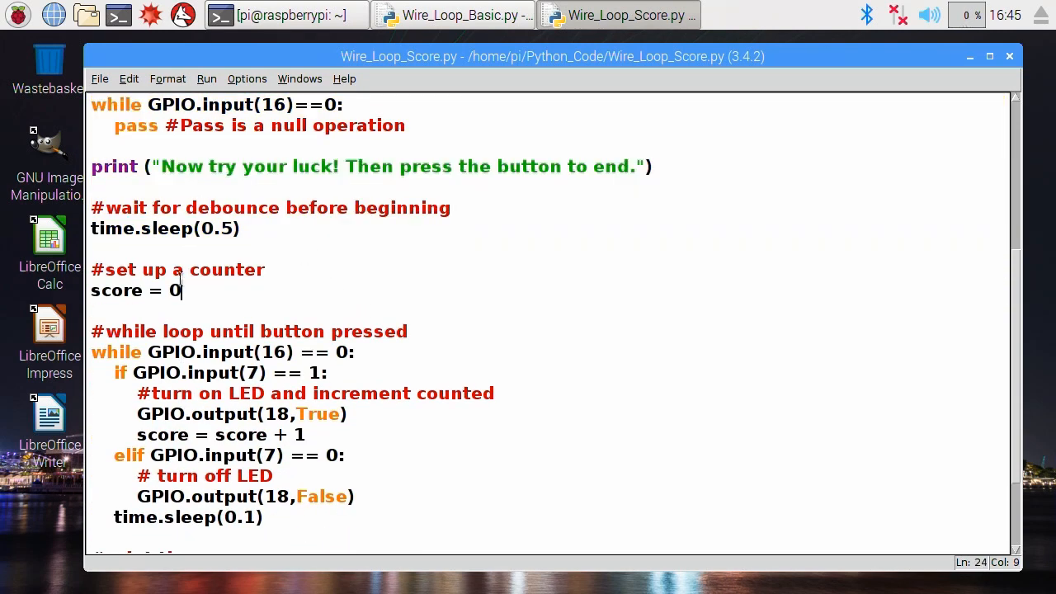
{"action": "triple_click", "coordinate": [132, 290]}
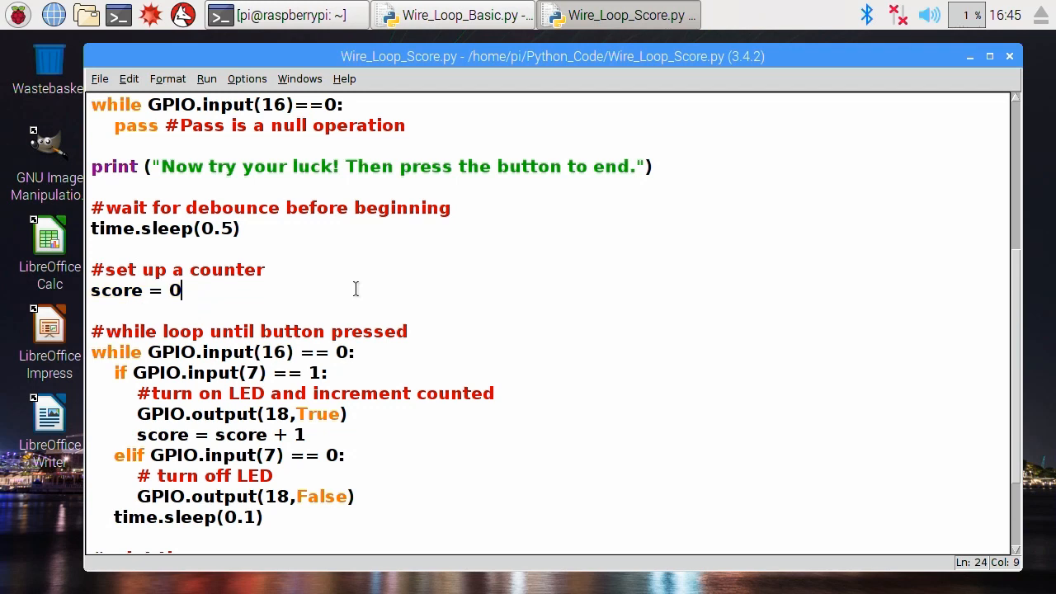
{"action": "scroll", "scroll_direction": "down", "scroll_amount": 3}
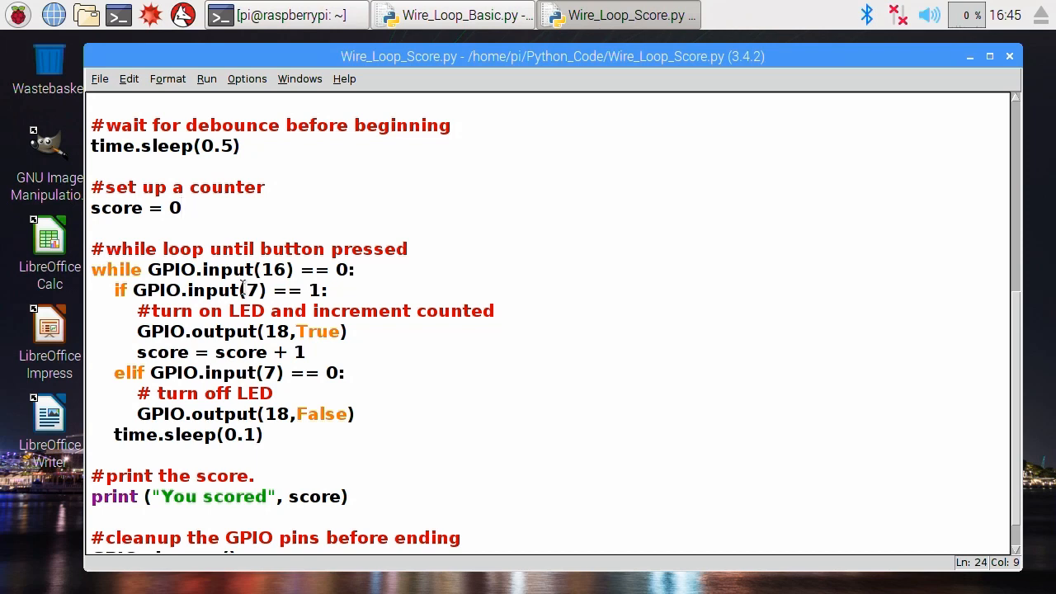
{"action": "left_click", "coordinate": [181, 208]}
{"action": "type", "text": "r"}
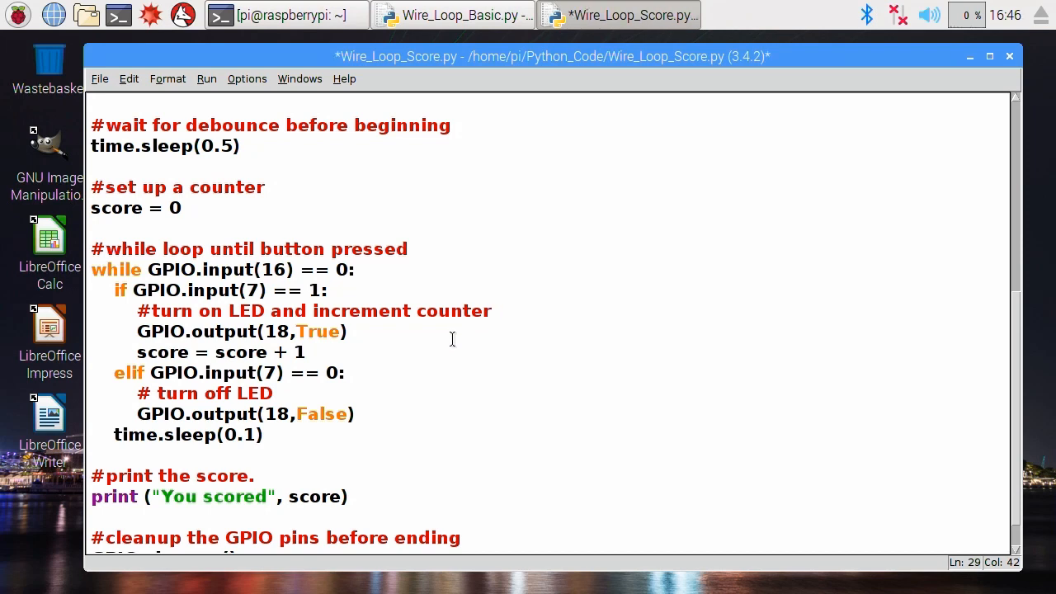
{"action": "mouse_move", "coordinate": [370, 347]}
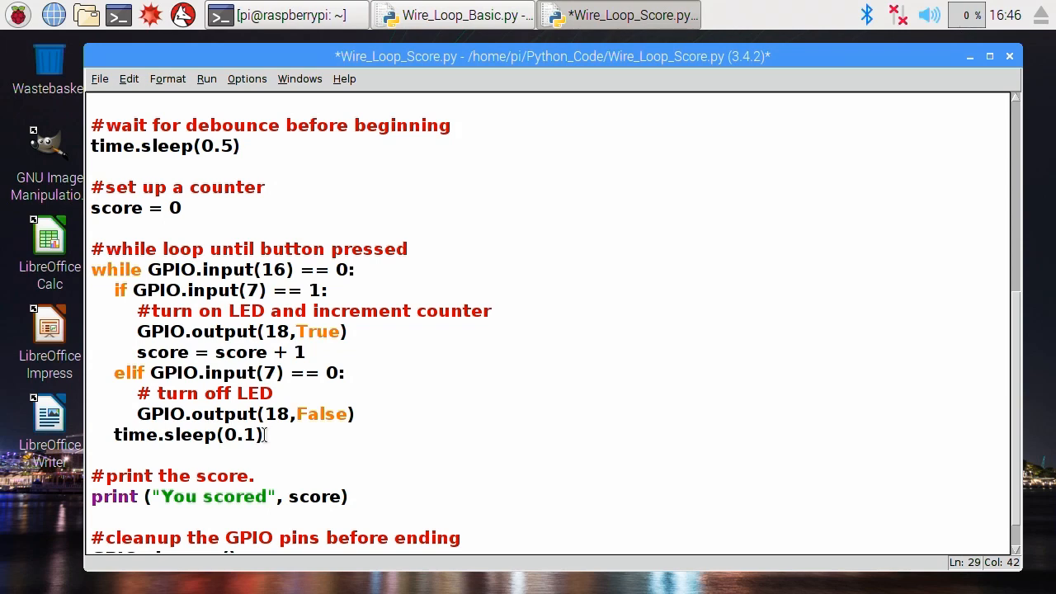
{"action": "left_click", "coordinate": [491, 311]}
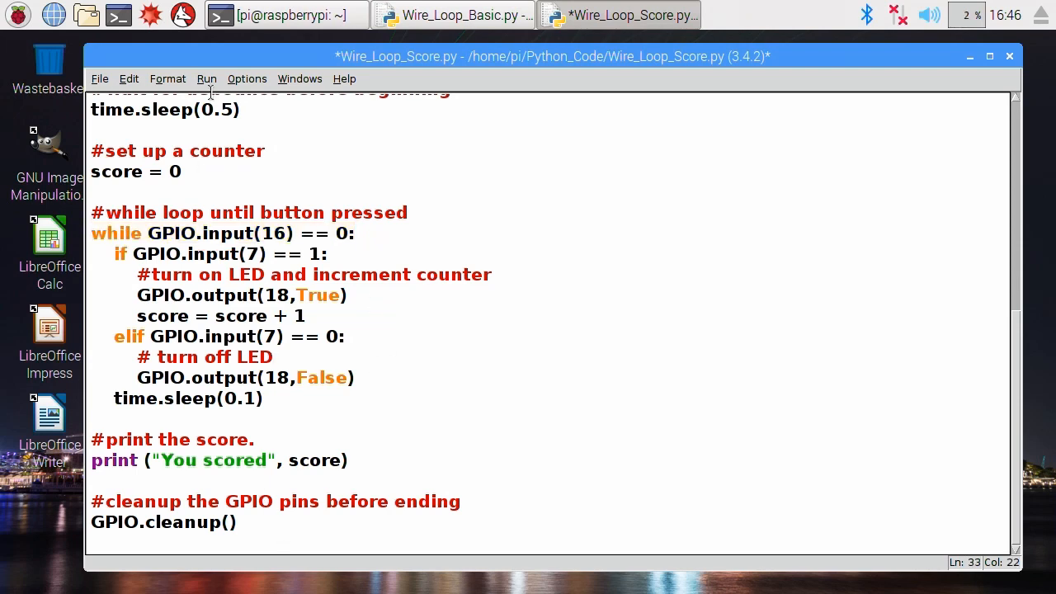
Save and run Wire_Loop_Score.py so the shell prints 'You scored 13'.
{"action": "left_click", "coordinate": [206, 79]}
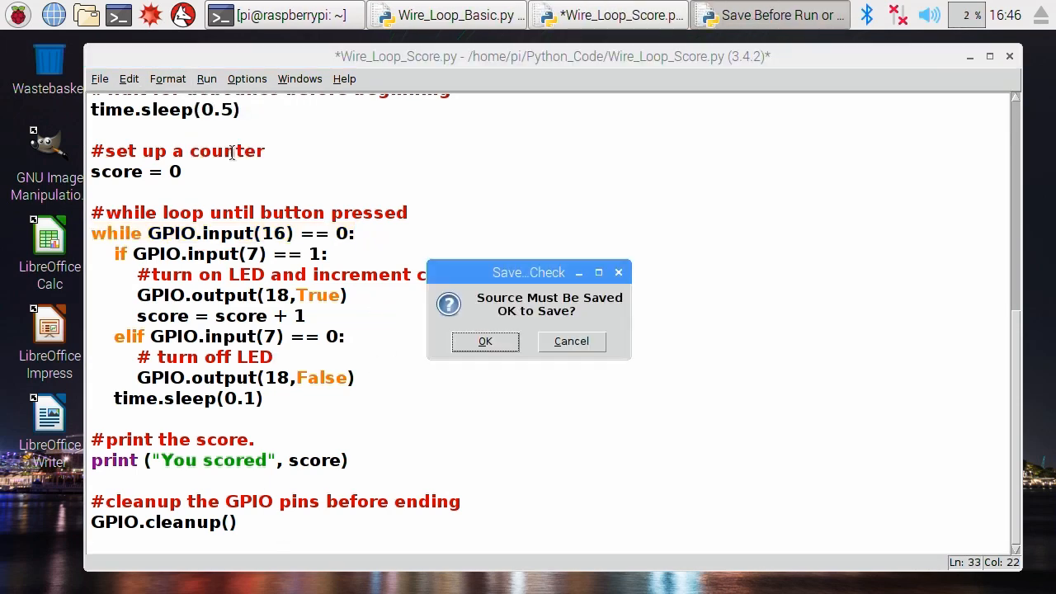
{"action": "left_click", "coordinate": [485, 342]}
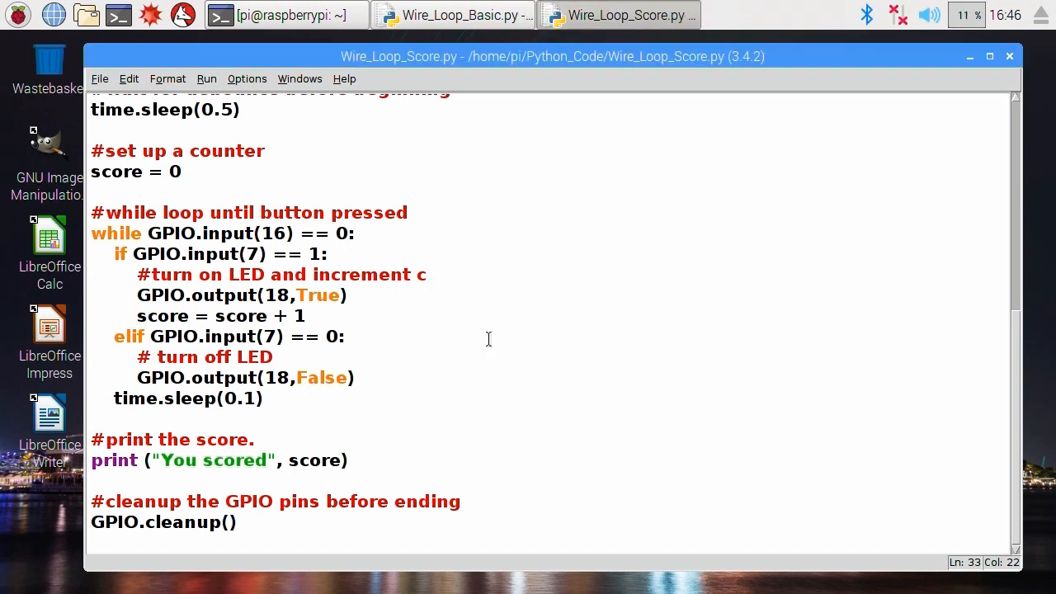
{"action": "left_click", "coordinate": [206, 78]}
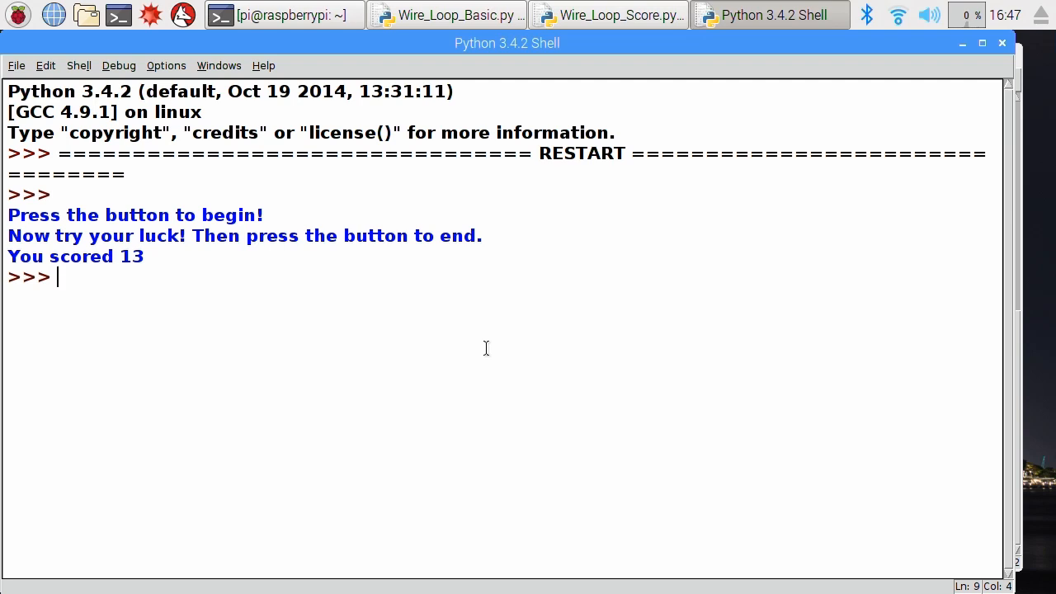
{"action": "mouse_move", "coordinate": [930, 82]}
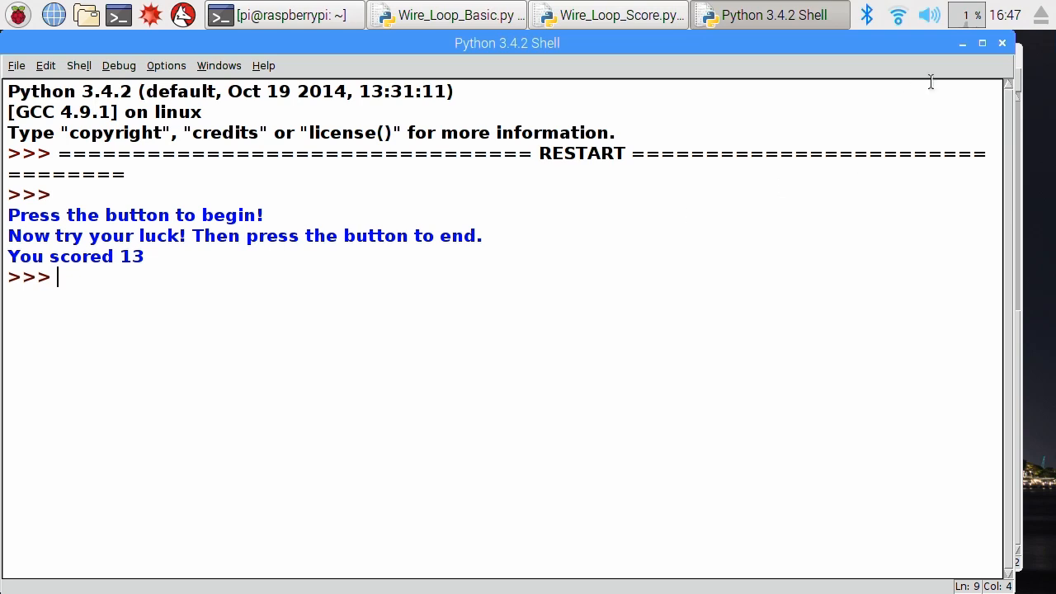
Delete the time.sleep(0.1) line and rerun the game, which scores 235530.
{"action": "left_click", "coordinate": [617, 14]}
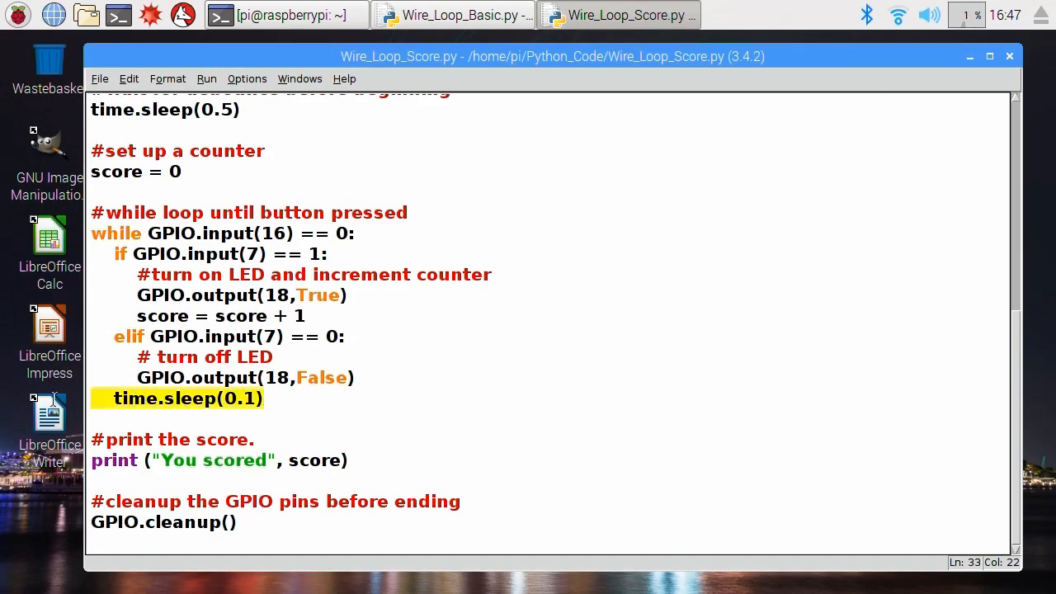
{"action": "mouse_move", "coordinate": [48, 410]}
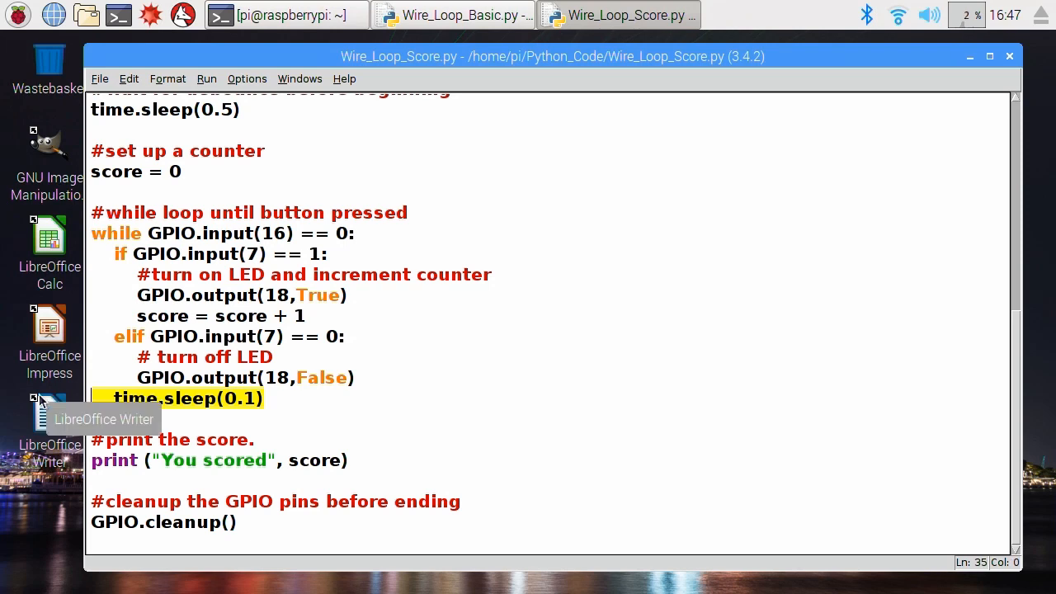
{"action": "key", "text": "Delete"}
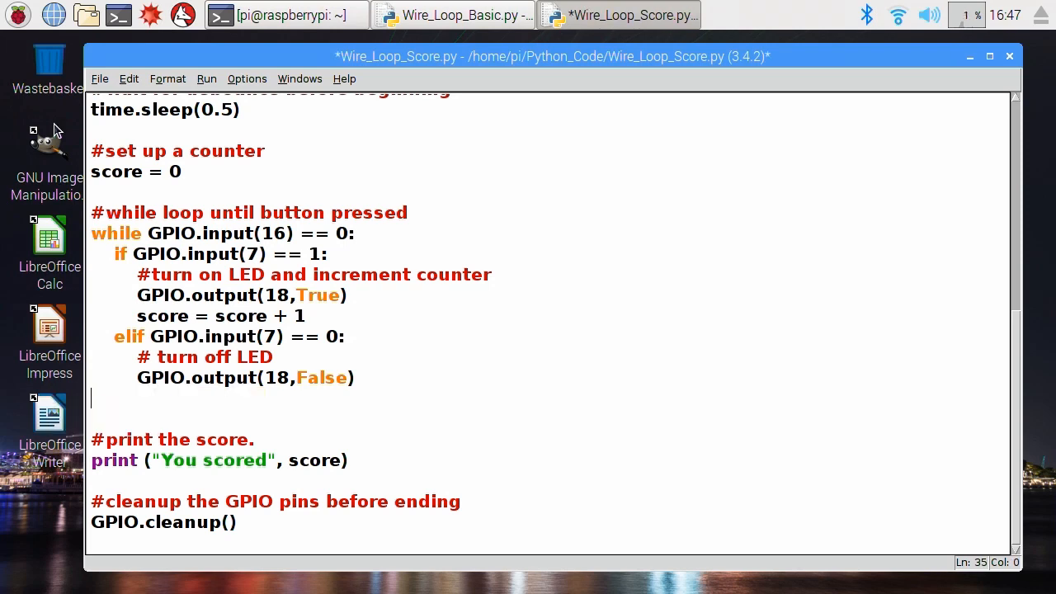
{"action": "left_click", "coordinate": [99, 78]}
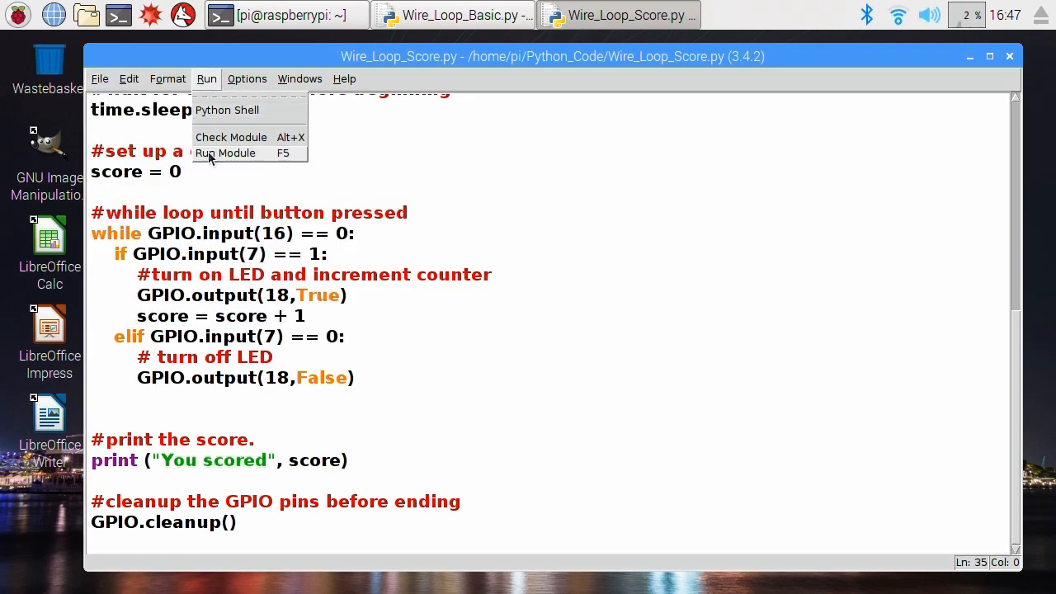
{"action": "left_click", "coordinate": [224, 153]}
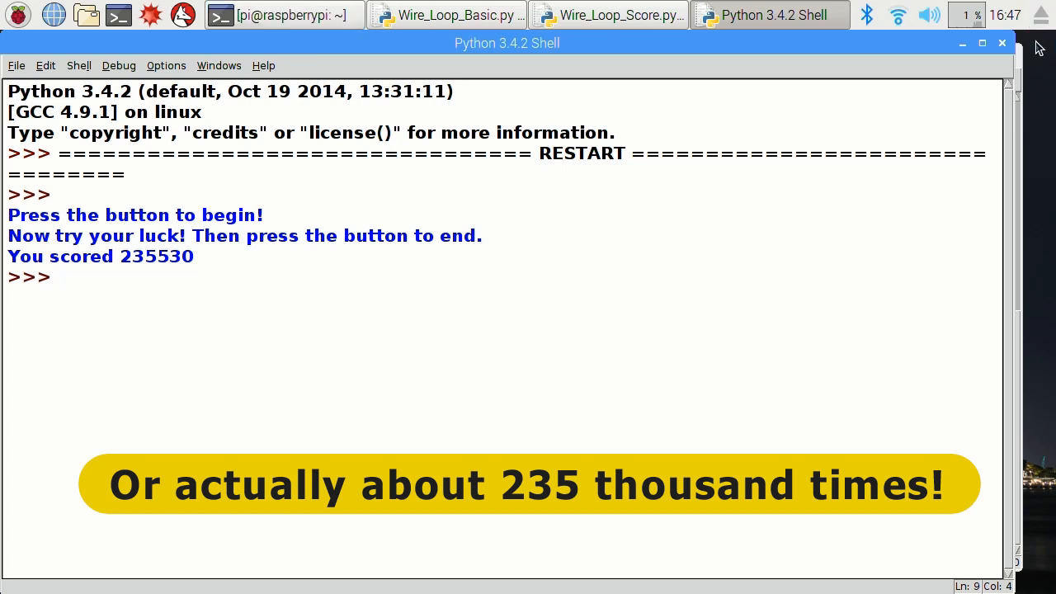
Re-add the loop pause as time.sleep(0.3) and save the script.
{"action": "left_click", "coordinate": [617, 15]}
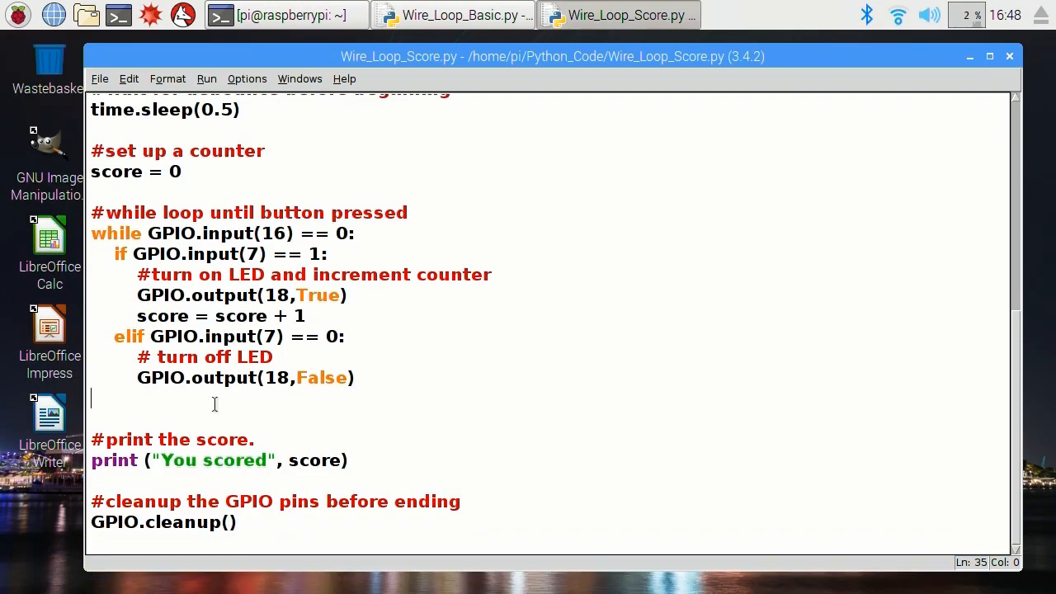
{"action": "type", "text": "time.sleep(0.1)"}
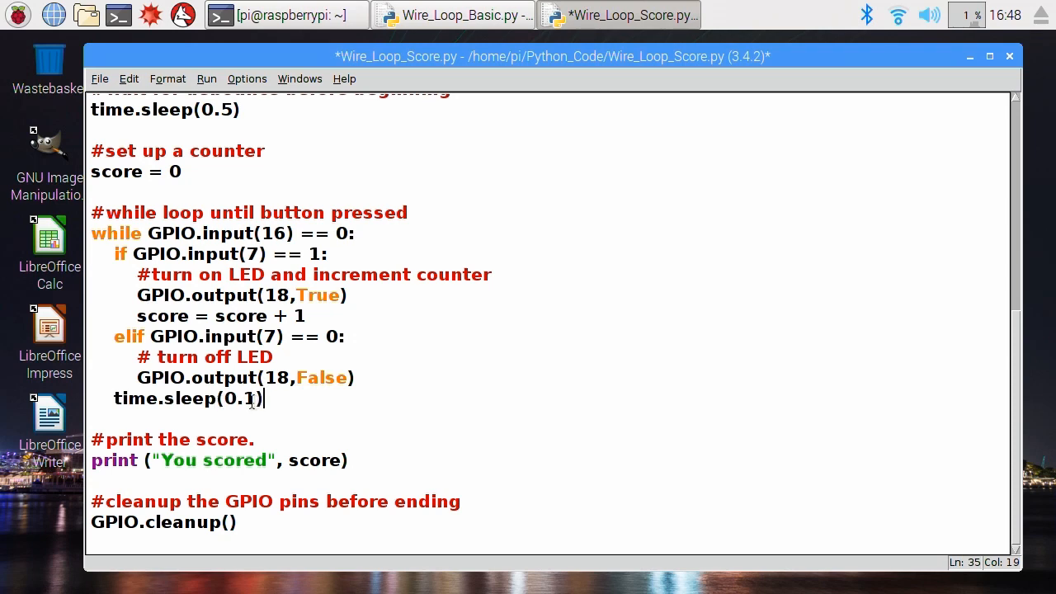
{"action": "double_click", "coordinate": [249, 398]}
{"action": "type", "text": "3"}
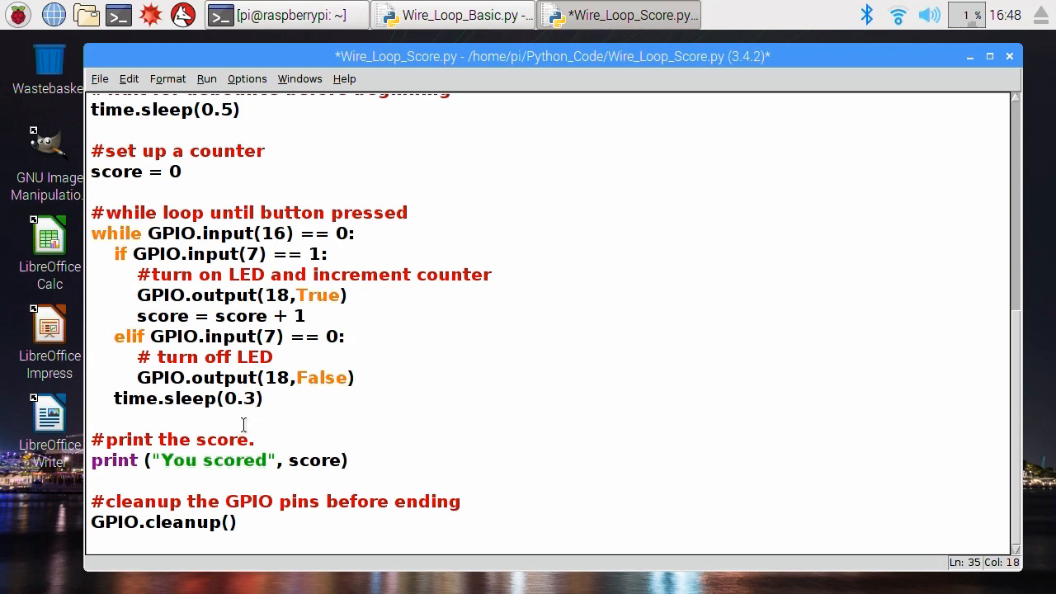
{"action": "mouse_move", "coordinate": [93, 82]}
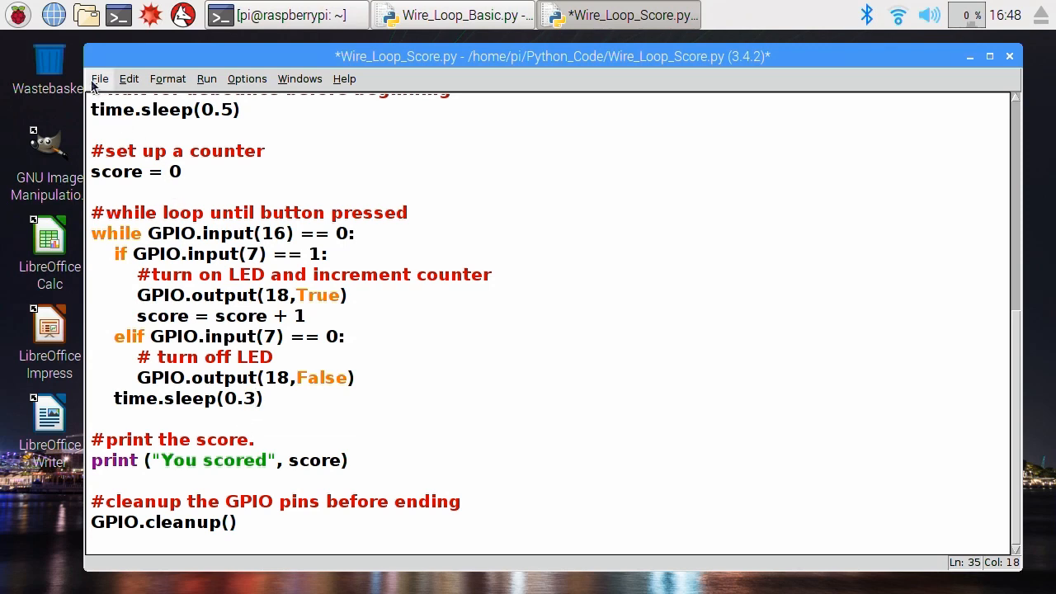
{"action": "left_click", "coordinate": [99, 79]}
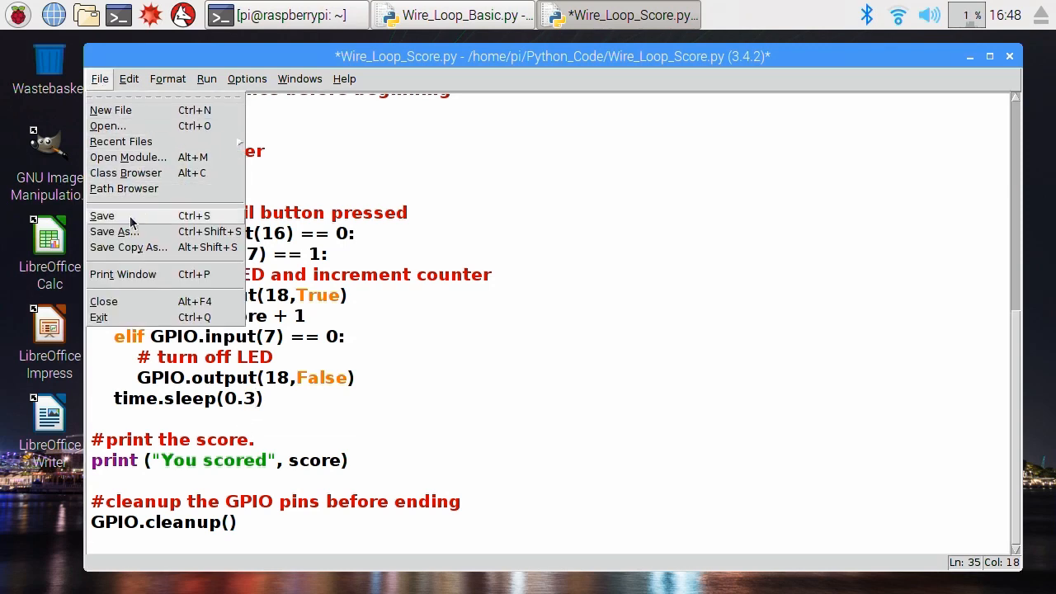
{"action": "left_click", "coordinate": [102, 215]}
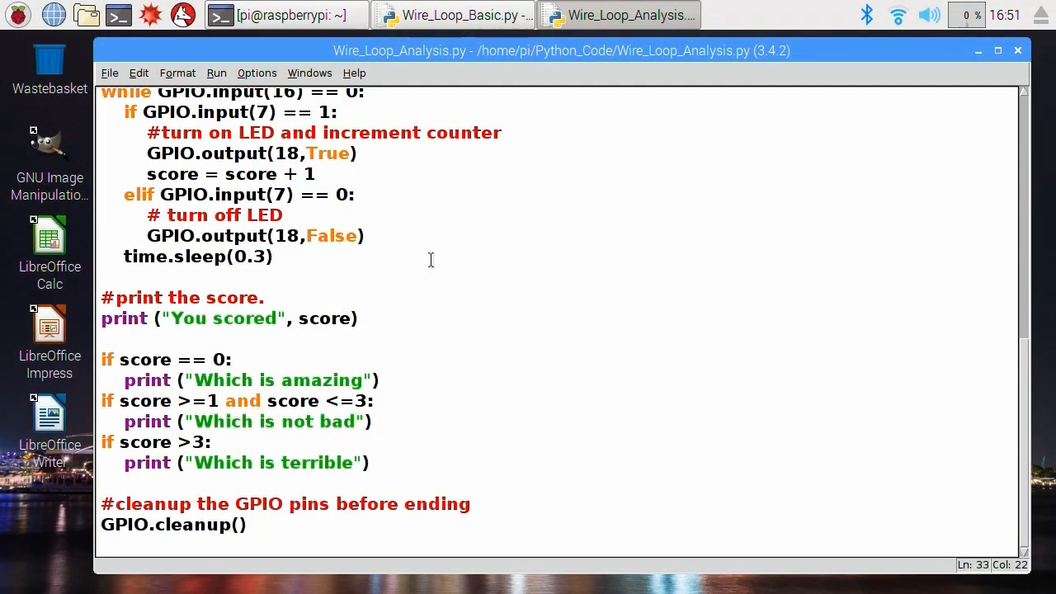
Review the score-rating if-blocks, then run Wire_Loop_Analysis.py, getting 'You scored 3'.
{"action": "left_click", "coordinate": [283, 215]}
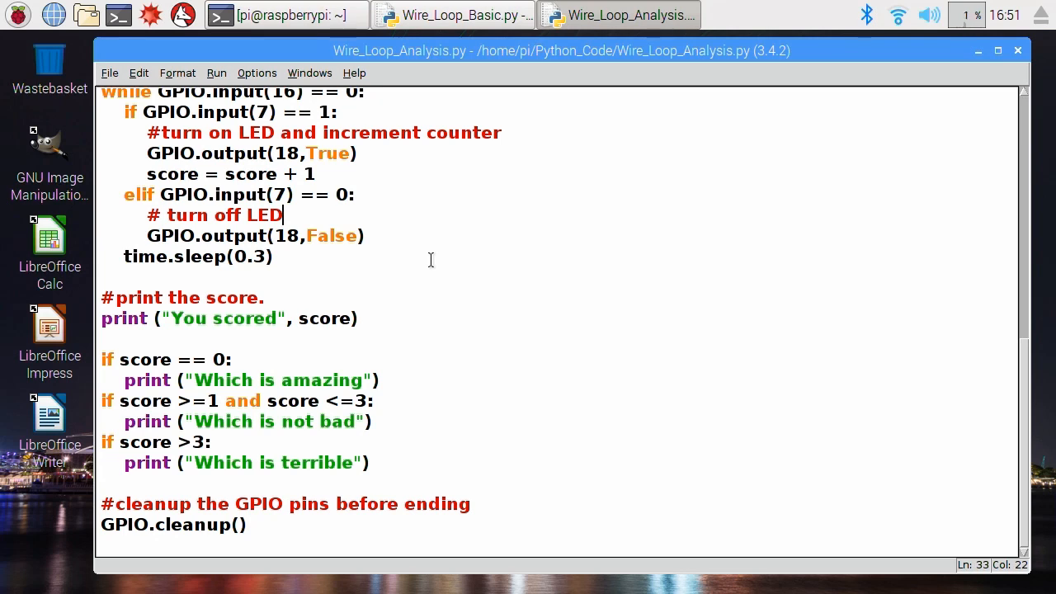
{"action": "left_click_drag", "start_coordinate": [119, 401], "coordinate": [372, 463]}
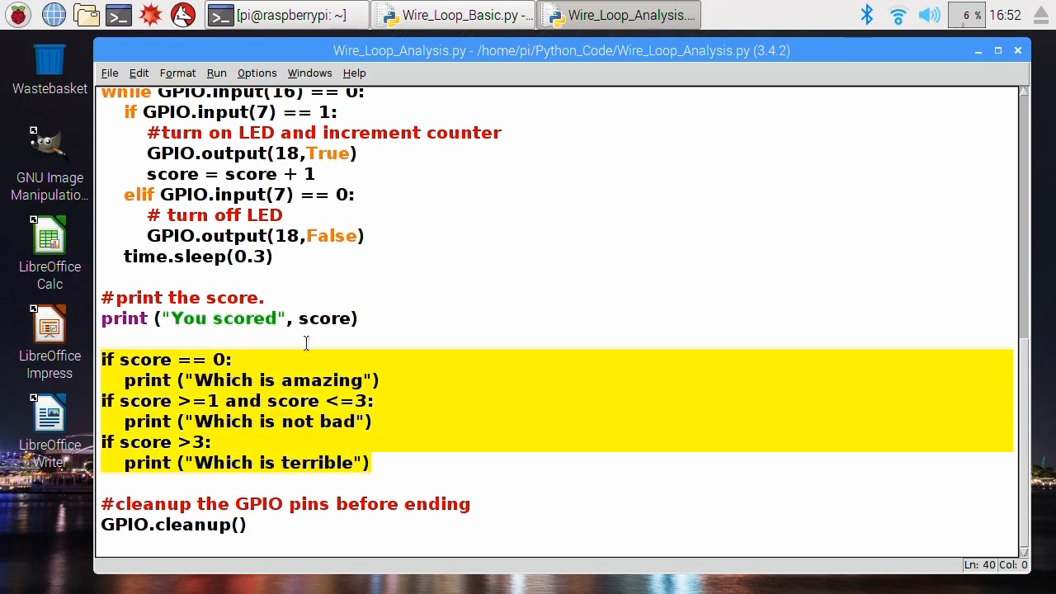
{"action": "left_click", "coordinate": [205, 359]}
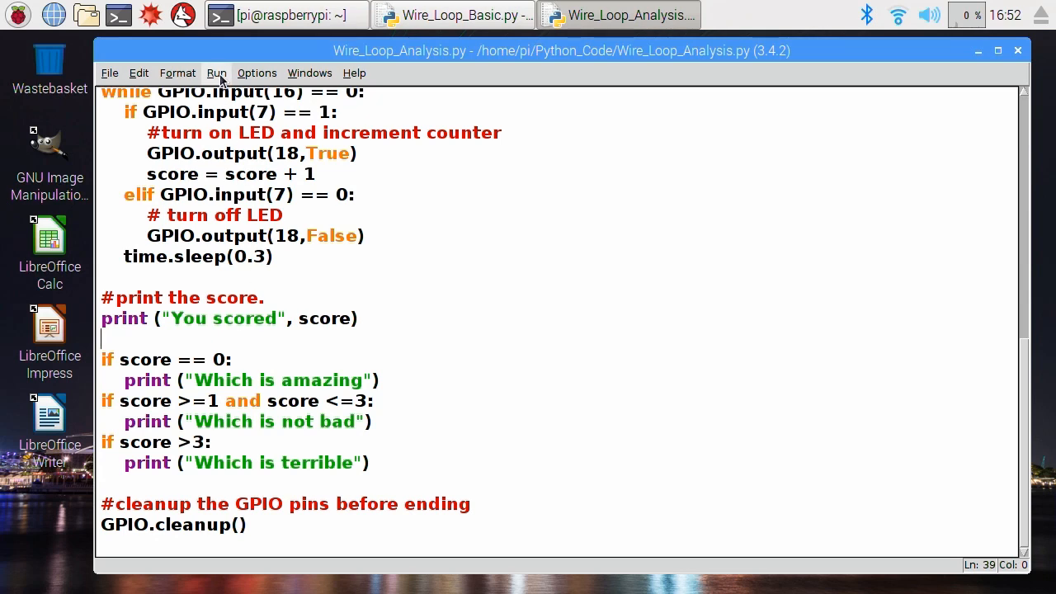
{"action": "left_click", "coordinate": [216, 72]}
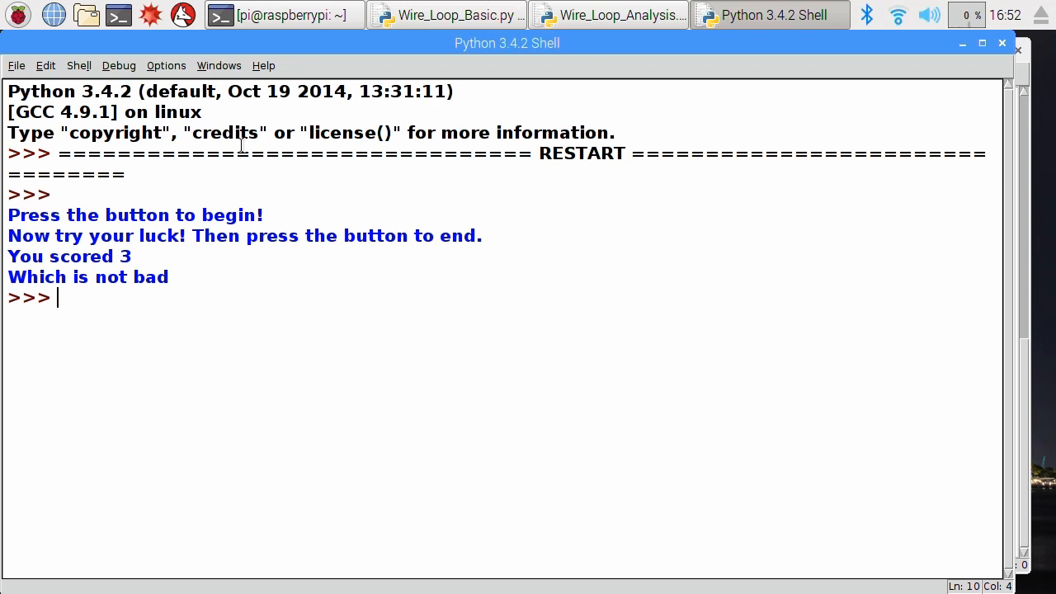
{"action": "mouse_move", "coordinate": [909, 119]}
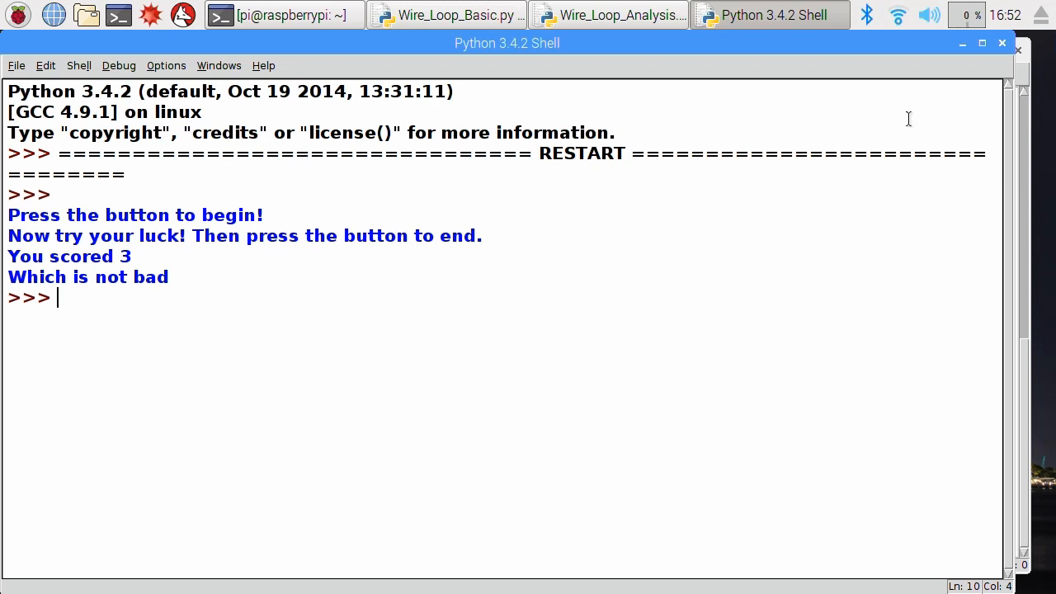
Rerun Wire_Loop_Analysis.py for 'You scored 1', then close the shell window.
{"action": "left_click", "coordinate": [617, 15]}
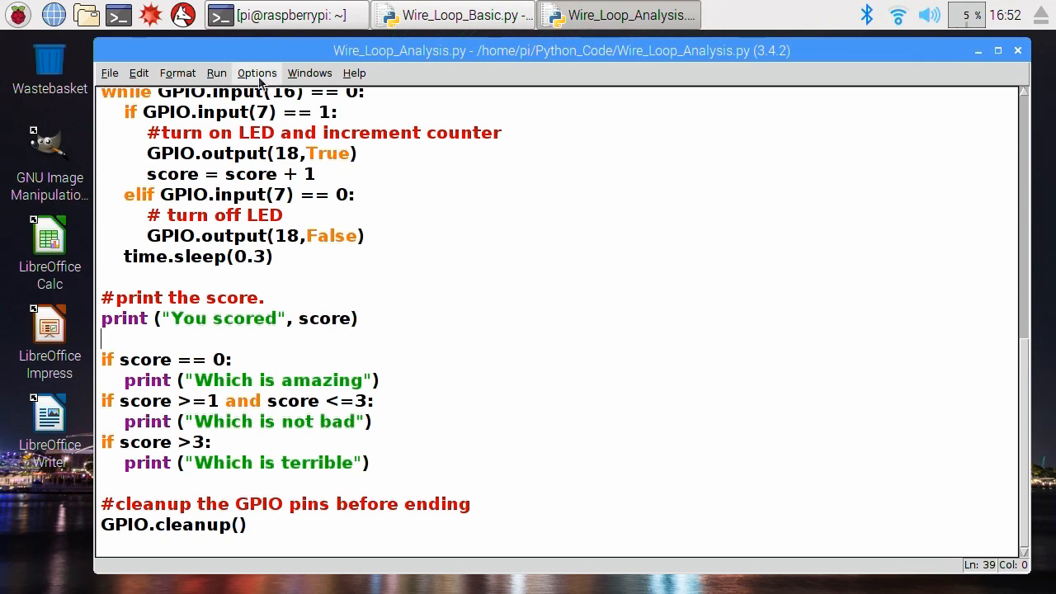
{"action": "left_click", "coordinate": [216, 73]}
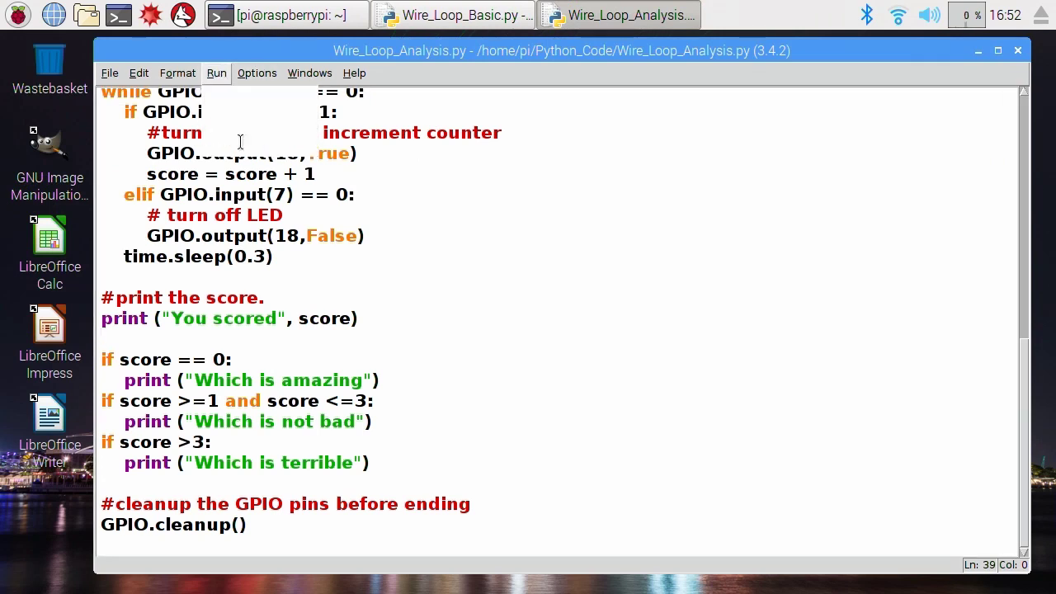
{"action": "left_click", "coordinate": [216, 73]}
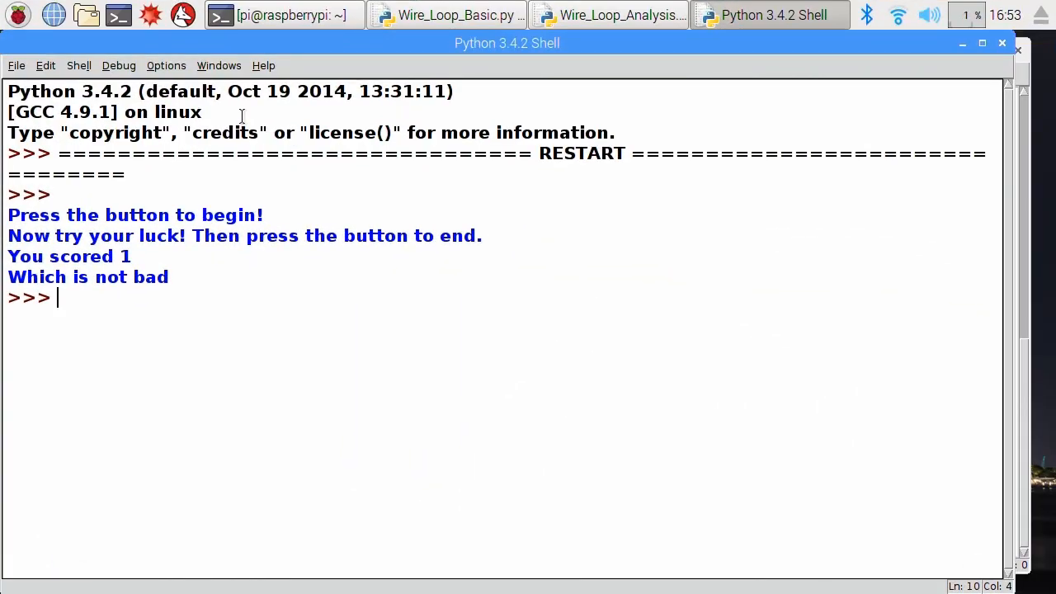
{"action": "mouse_move", "coordinate": [118, 66]}
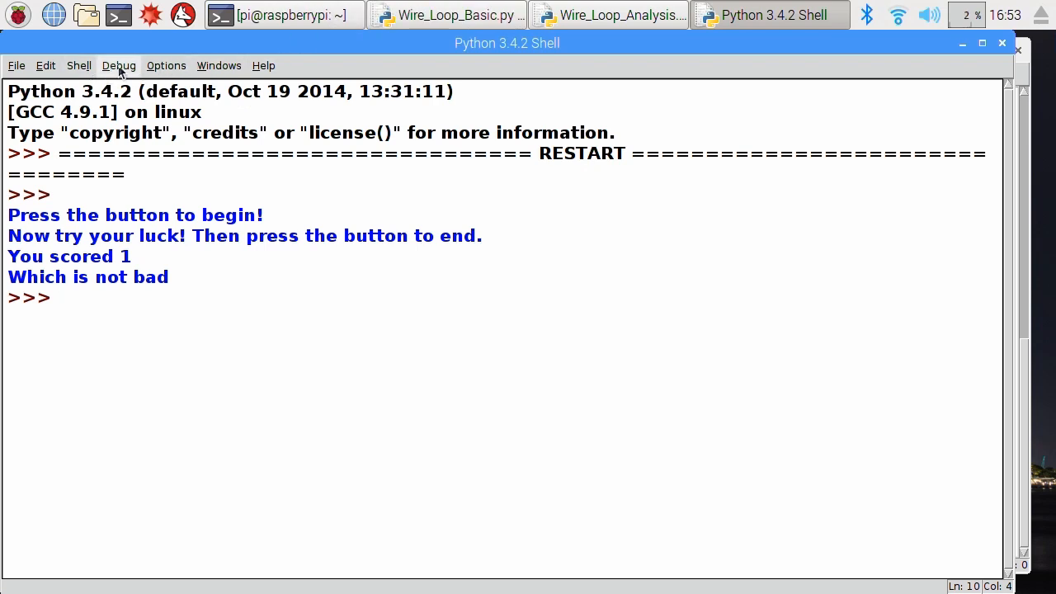
{"action": "left_click", "coordinate": [264, 65]}
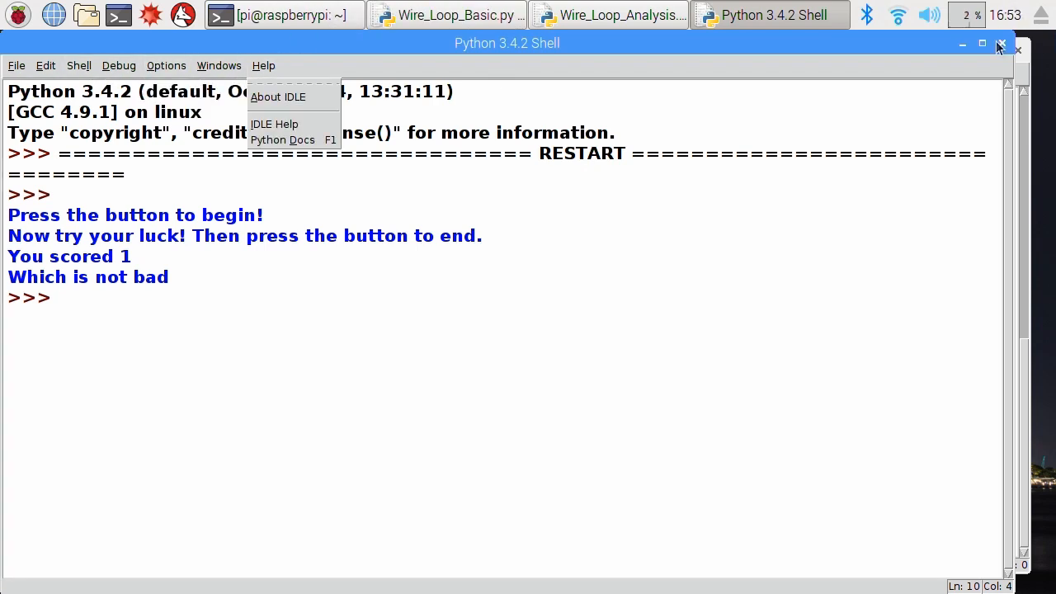
{"action": "left_click", "coordinate": [1000, 44]}
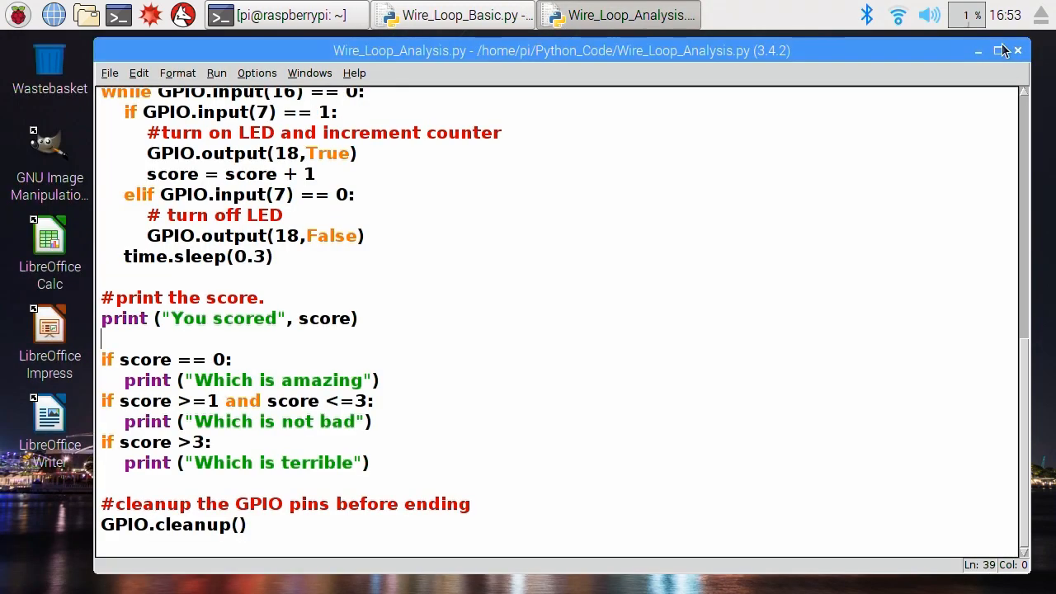
{"action": "left_click", "coordinate": [216, 73]}
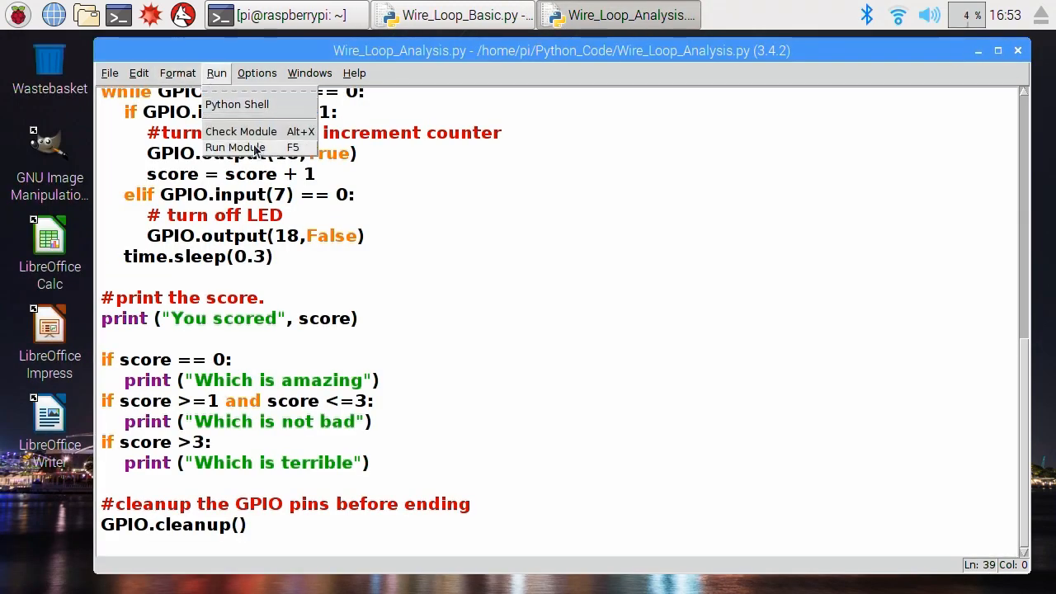